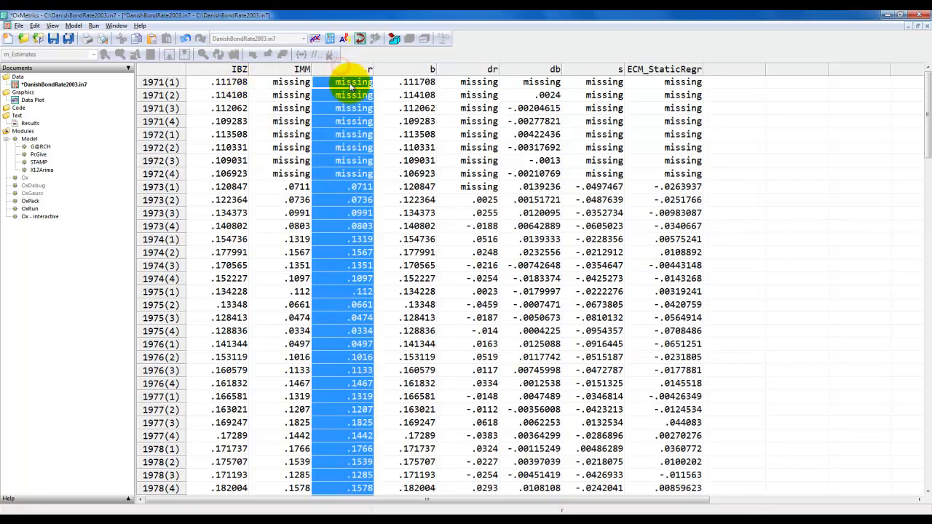
- Select r and b, view their Data Plot with spread s, and launch PcGive modelling
click(408, 69)
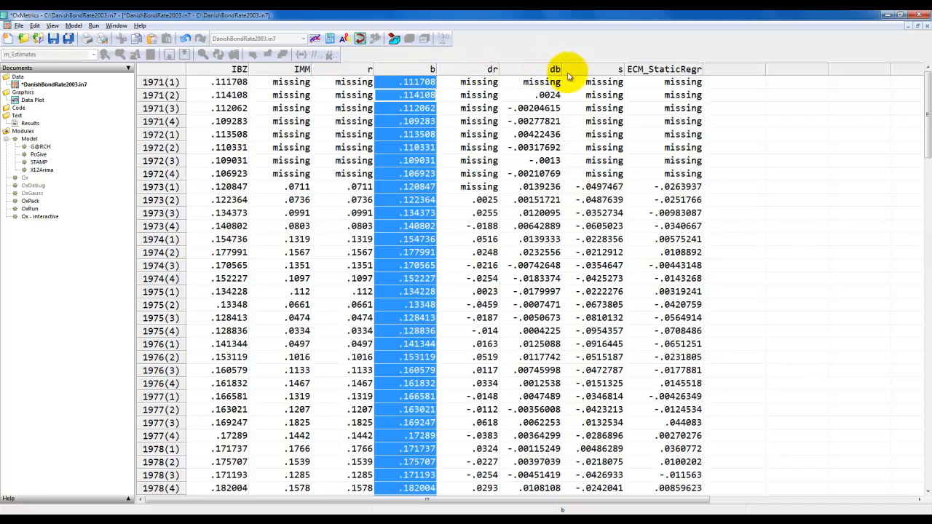
click(618, 70)
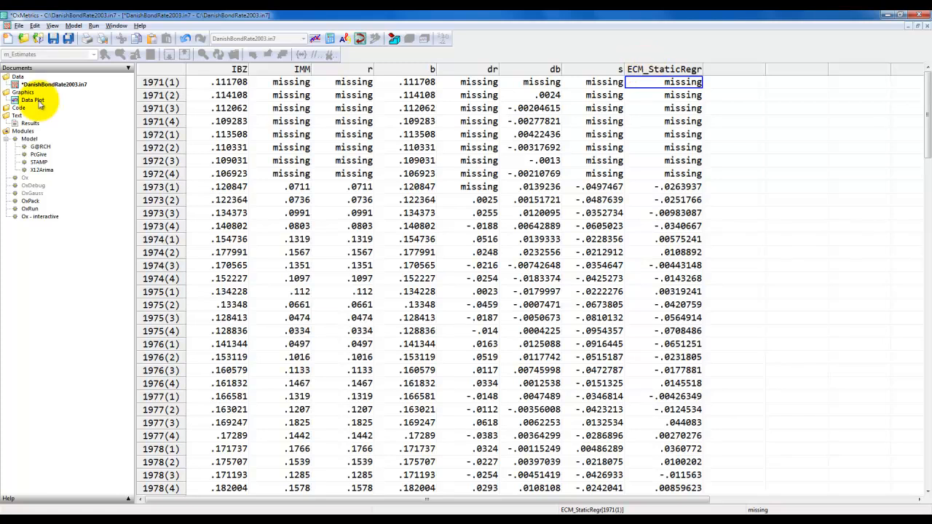
click(32, 99)
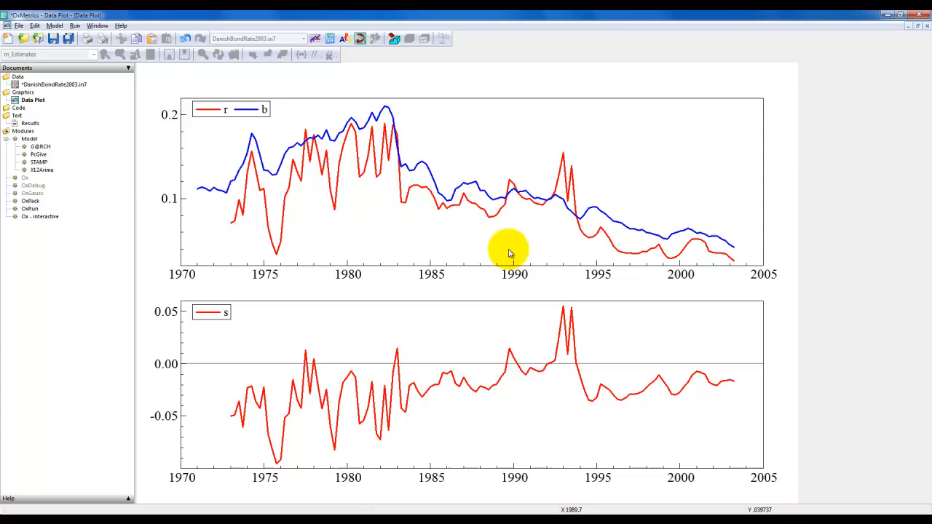
mouse_move(203, 214)
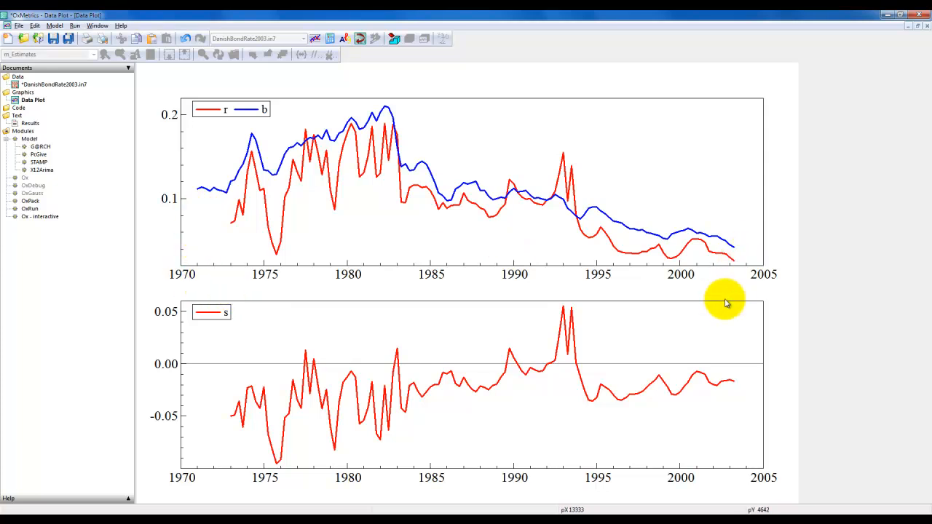
mouse_move(277, 194)
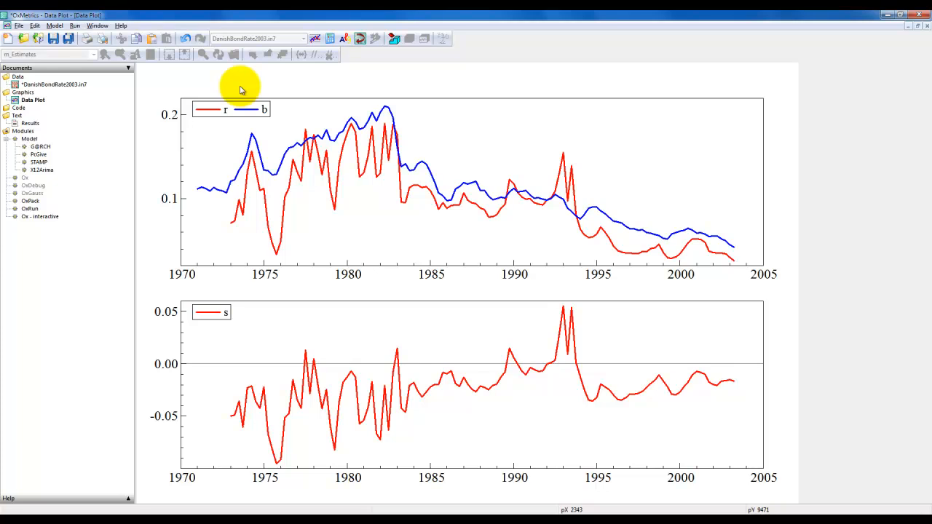
click(30, 122)
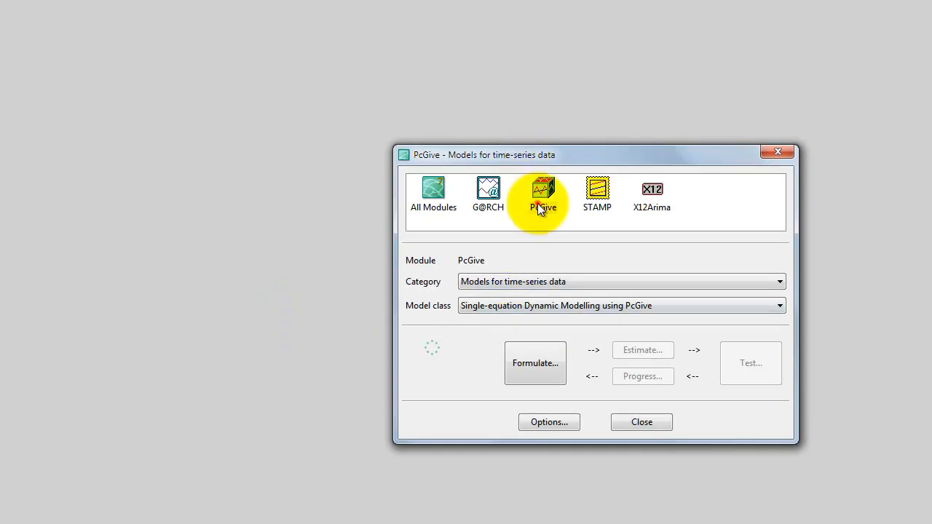
- Formulate r on Constant, r_1–r_3, b and b_1–b_3 with ordinary least squares
click(543, 191)
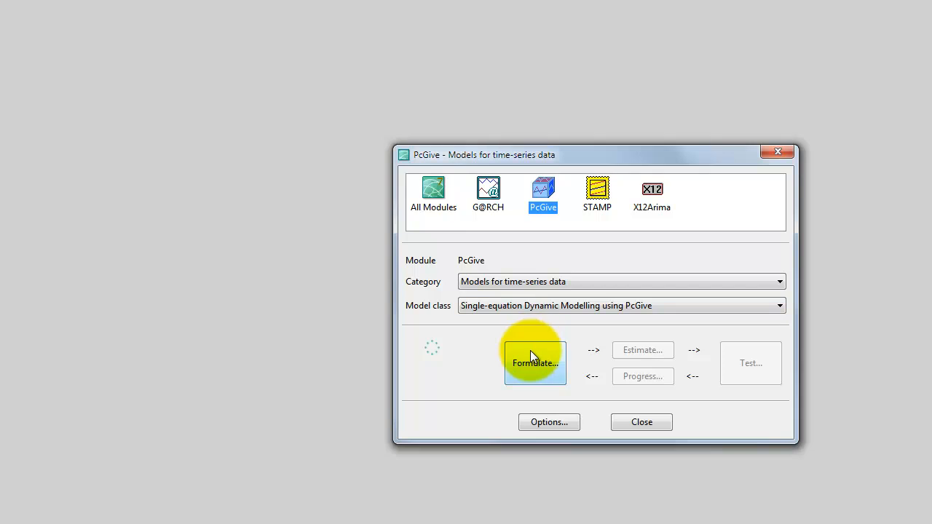
click(535, 362)
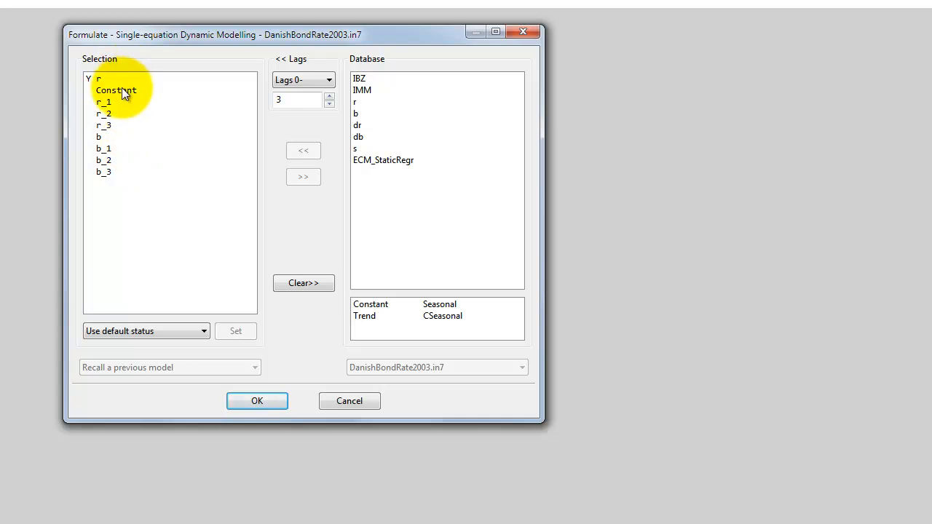
mouse_move(138, 195)
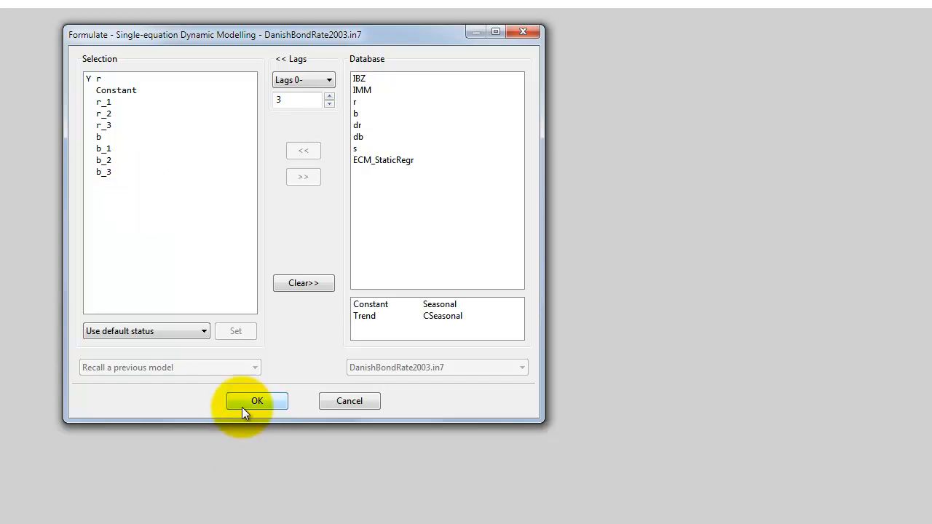
click(256, 401)
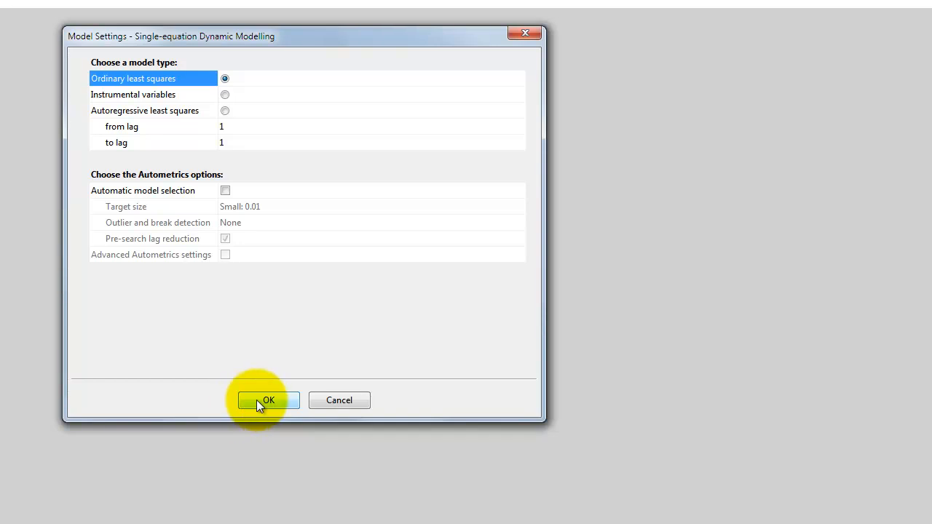
click(267, 401)
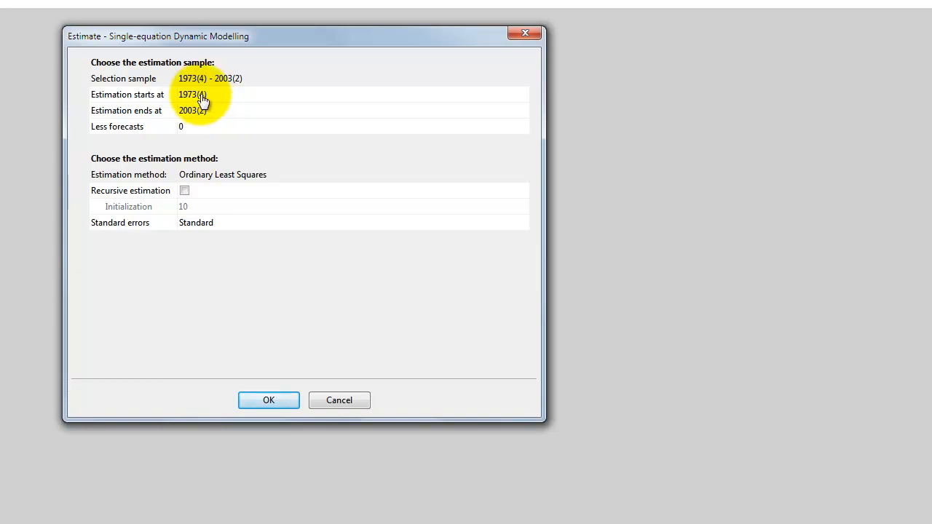
mouse_move(260, 279)
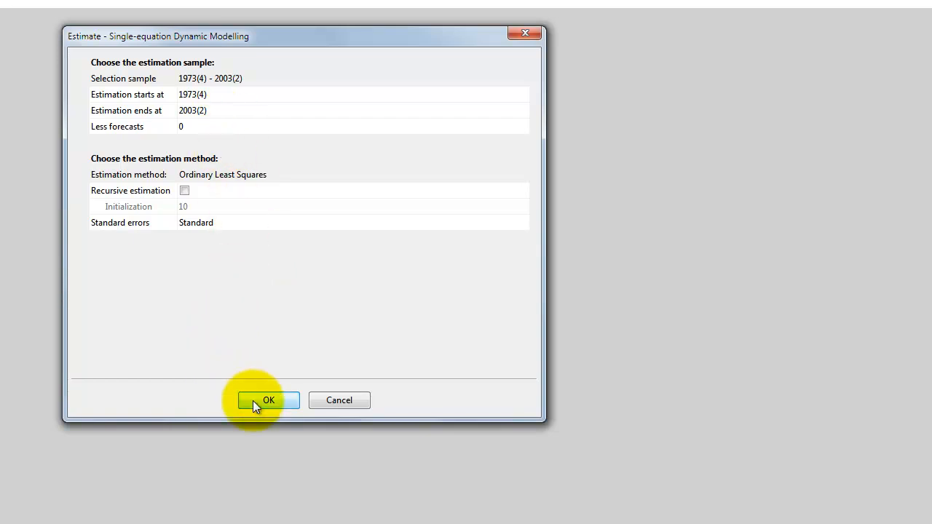
- Estimate EQ(1) for r by OLS over 1973(4)–2003(2), giving R² 0.849
click(268, 400)
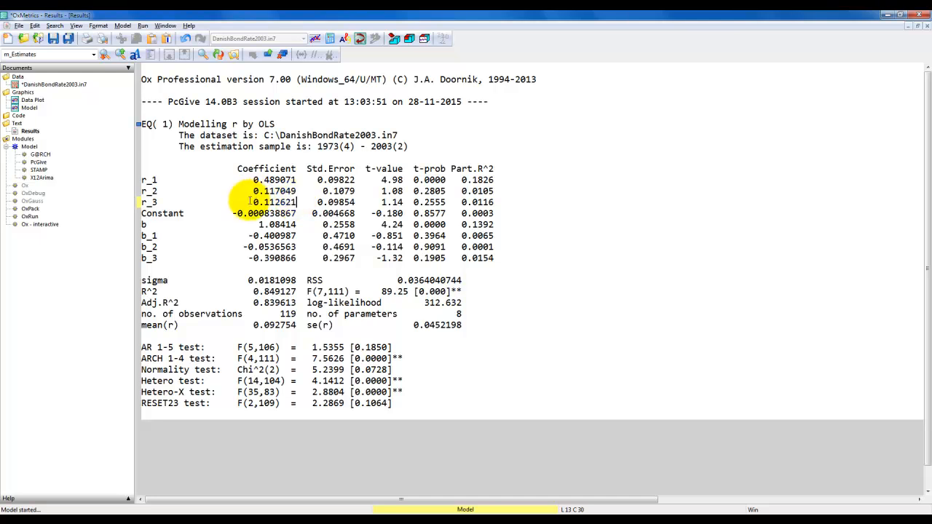
mouse_move(366, 213)
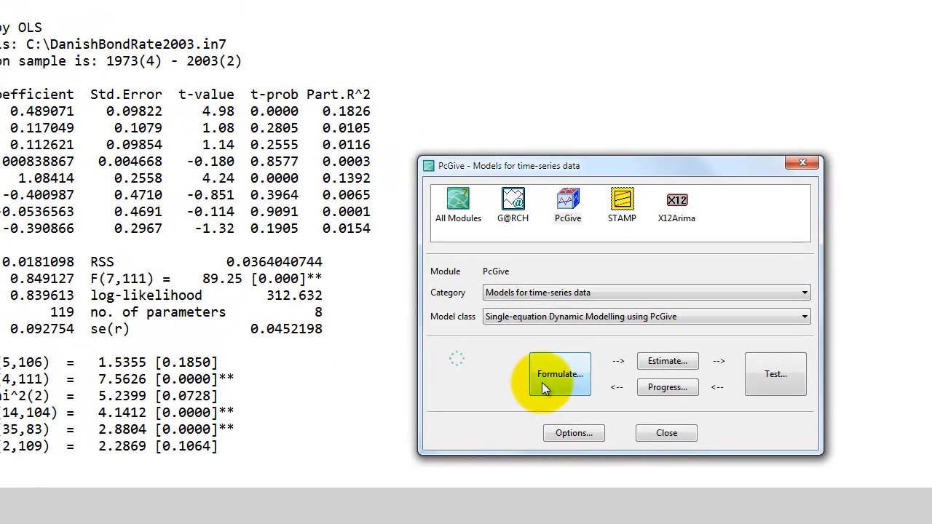
- Remove r_2, r_3, b_2 and b_3, then estimate EQ(2) on Constant, r_1, b, b_1
click(559, 373)
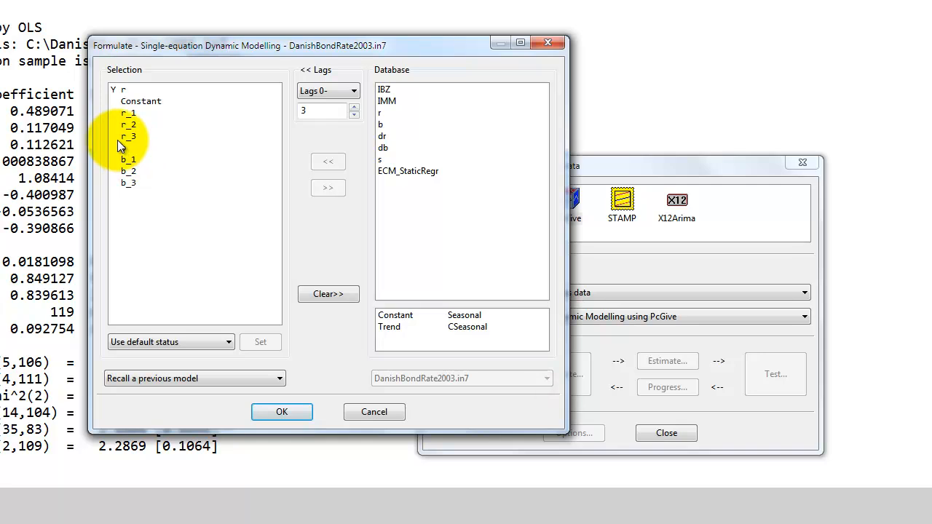
click(129, 137)
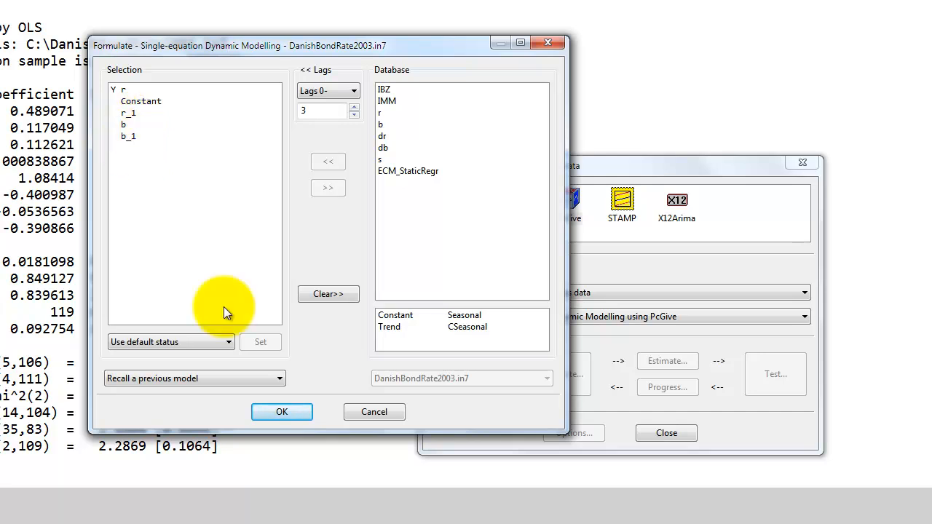
click(281, 412)
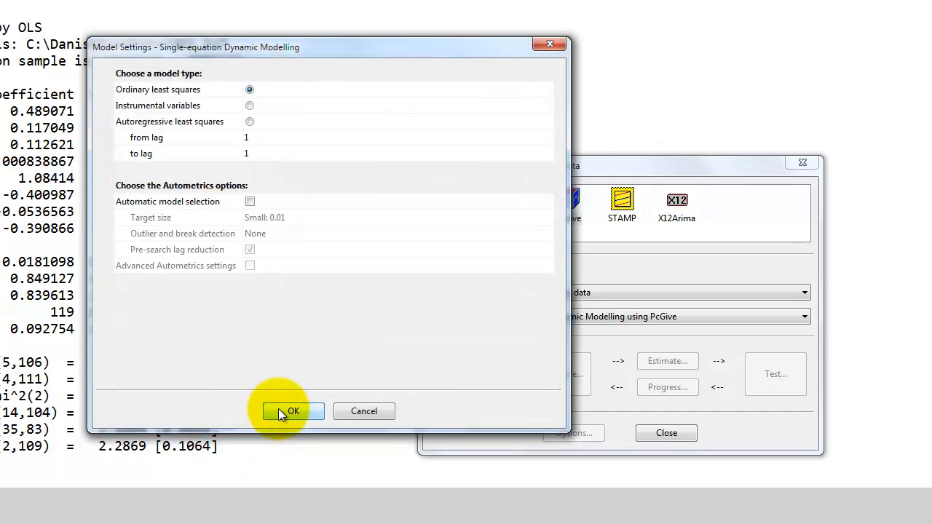
click(293, 411)
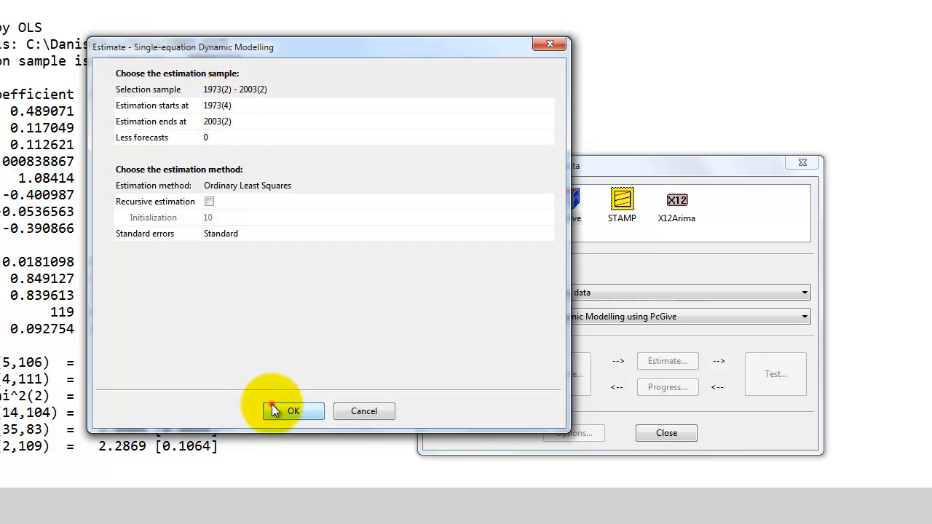
click(293, 410)
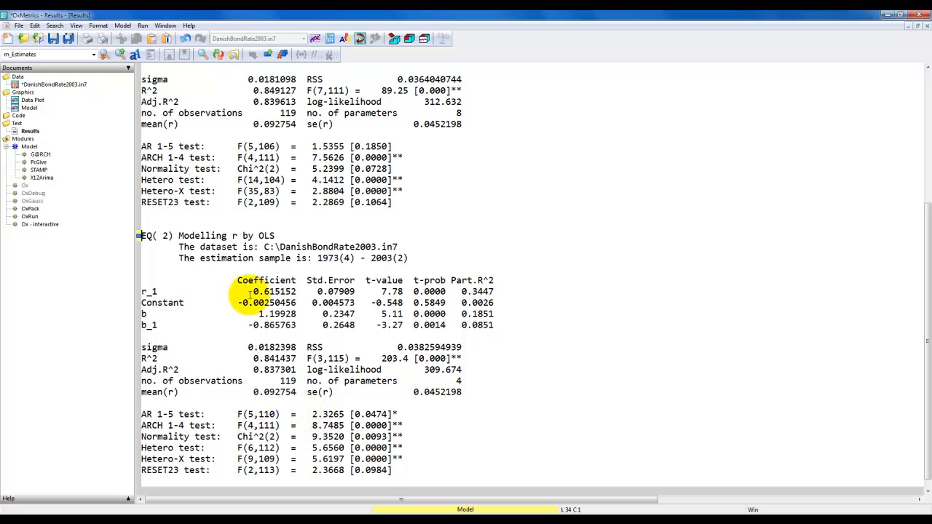
scroll(down, 3)
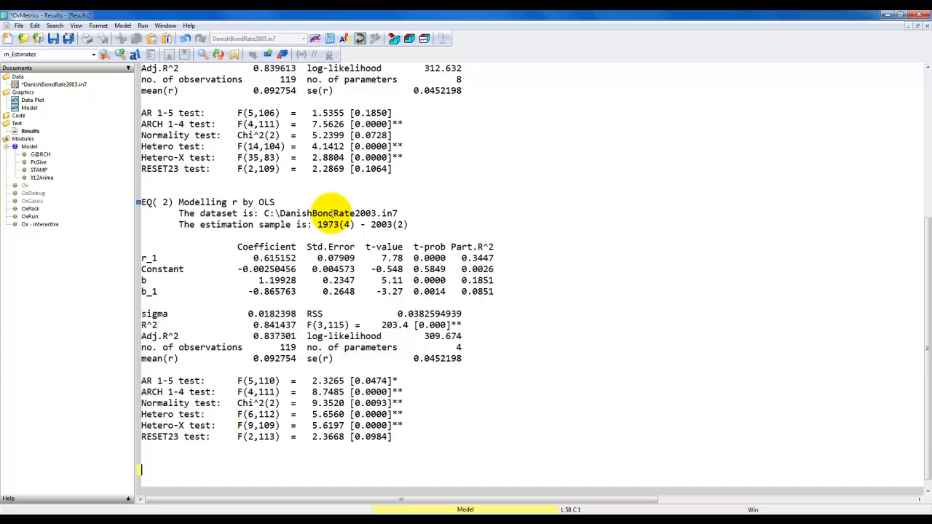
- Type beta = (phi0+phi1)/(1-theta1) = (1.19928-0.865763)/(1-0.615152) = 0.8666 in Results
text(beta)
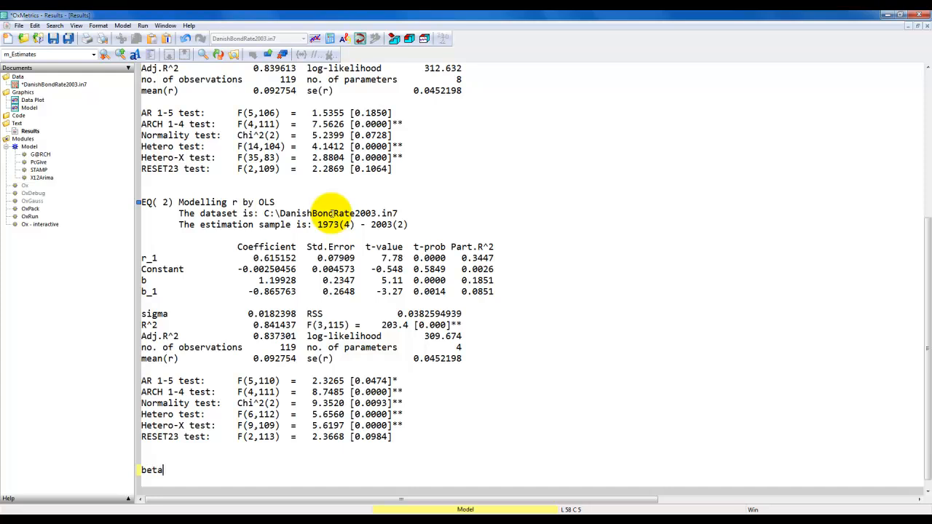
text(= (phi0+ph)
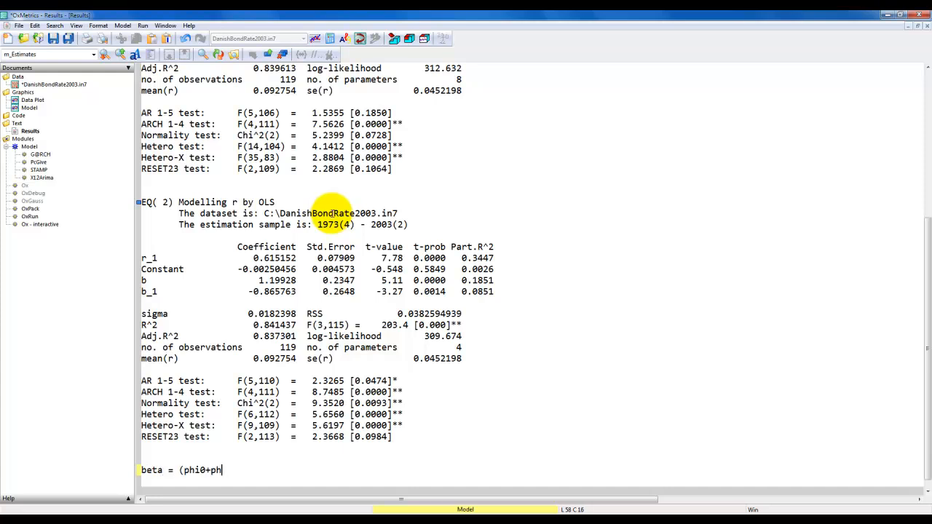
text(i1))
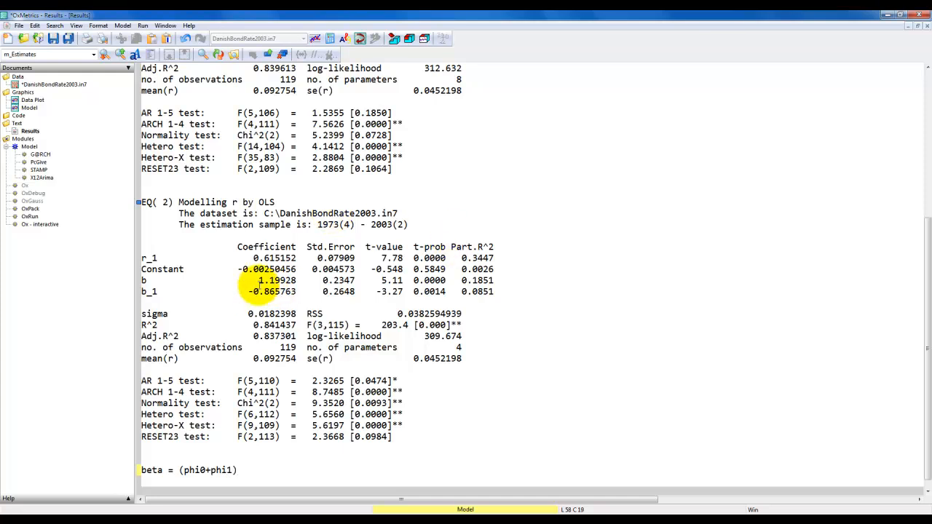
text(/)
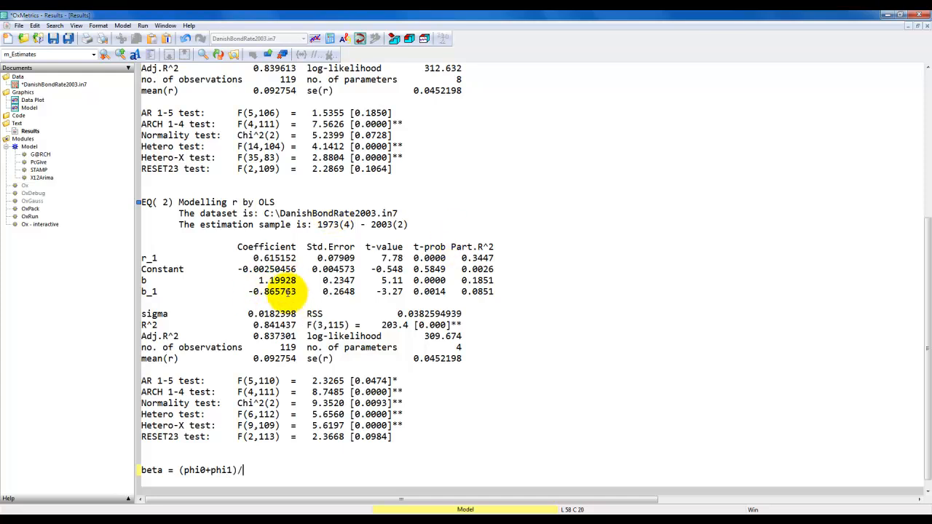
text((1-theta)
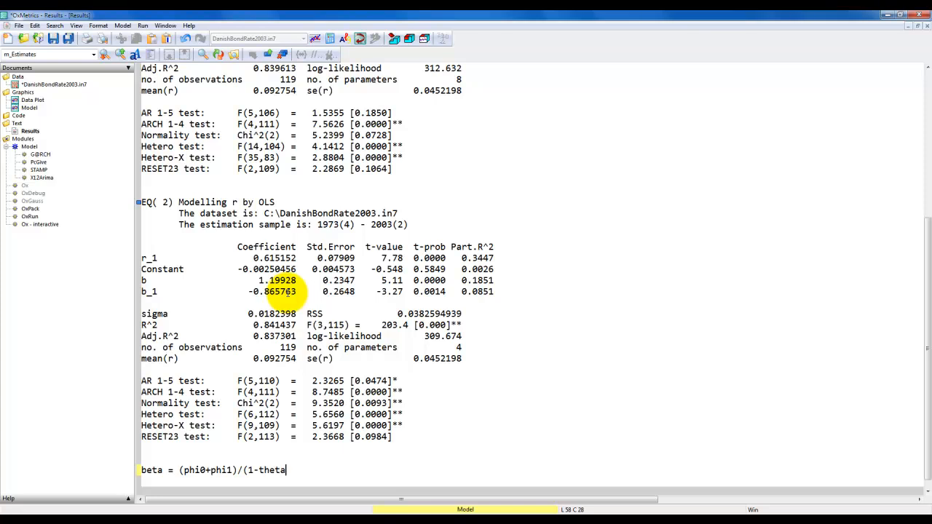
text(1) =)
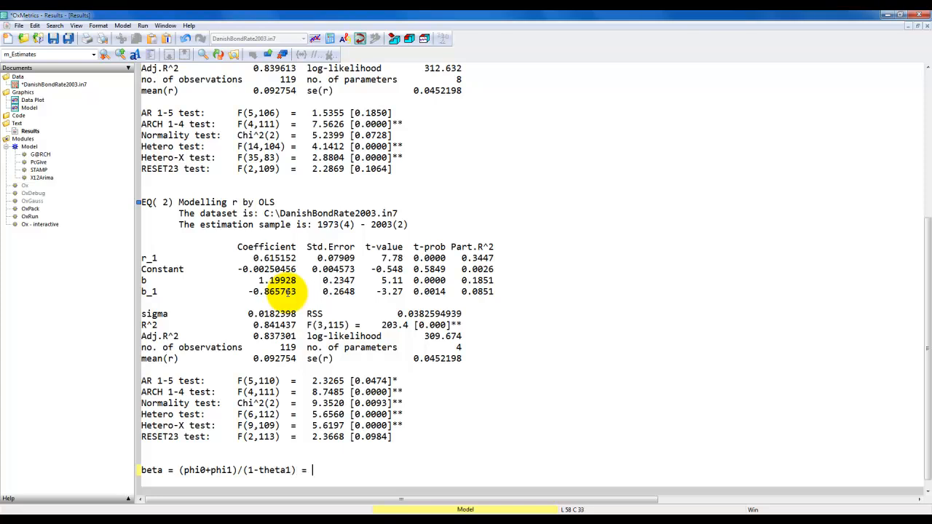
text((1.19928-0.865763)/(1-0.615152) =)
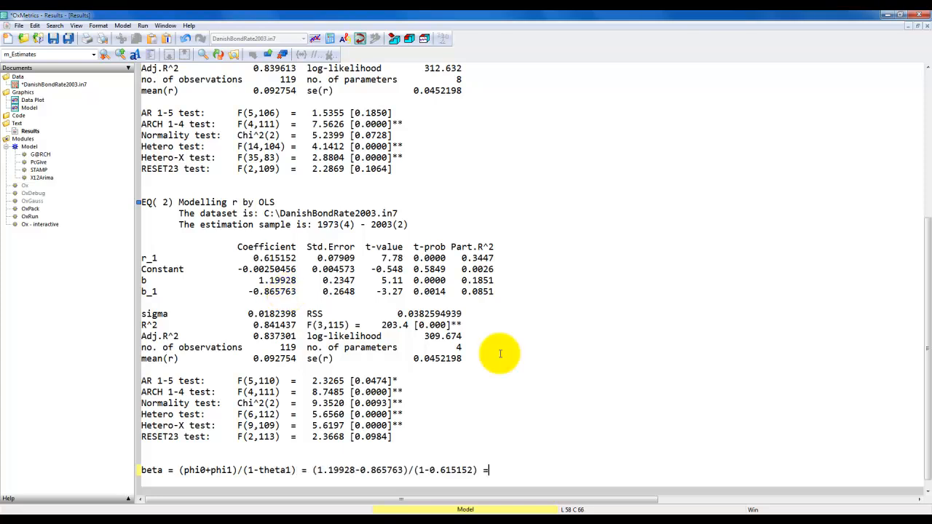
text(0.)
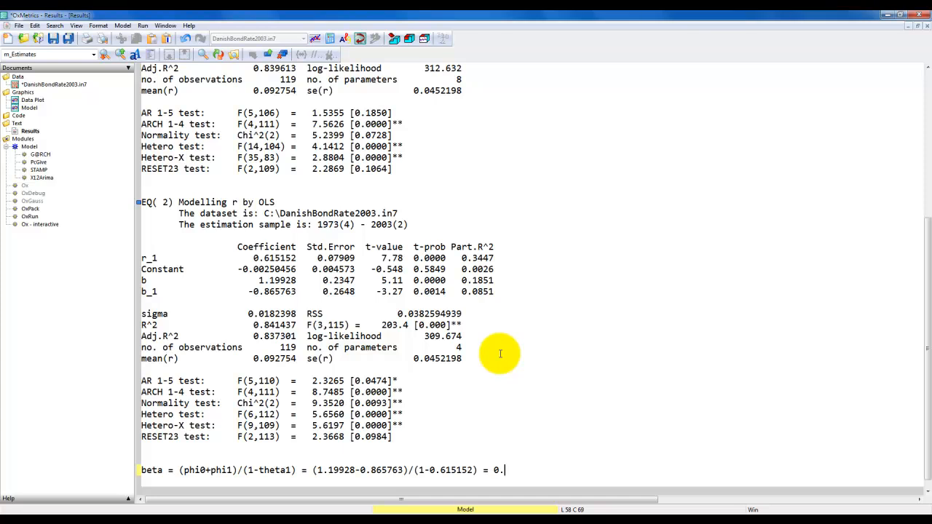
text(8666)
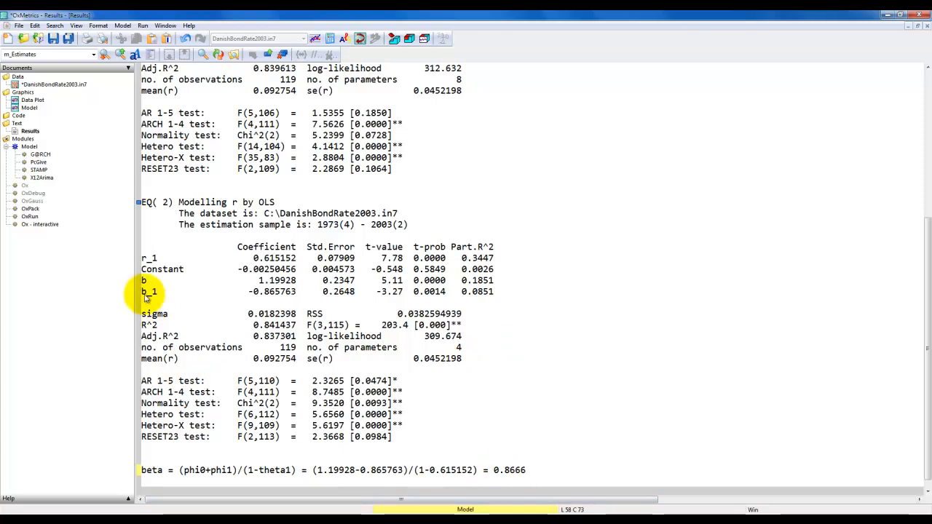
mouse_move(144, 321)
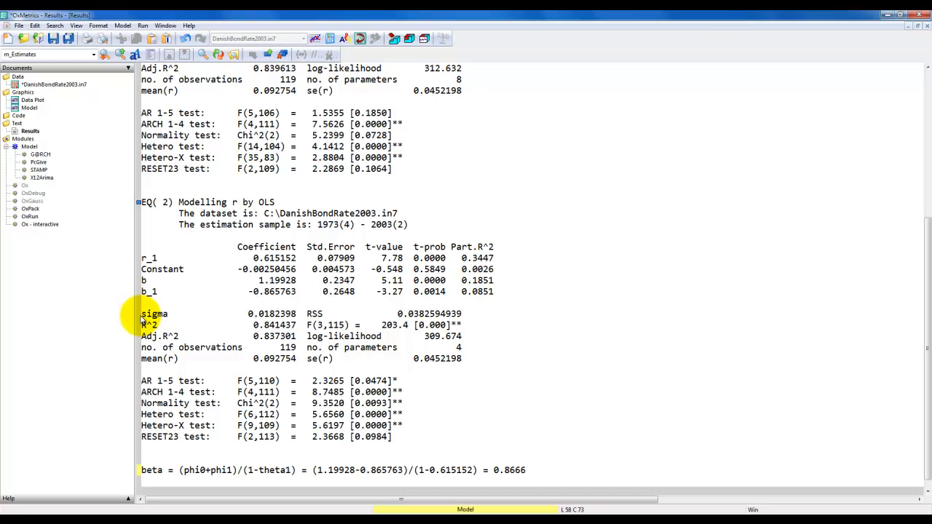
mouse_move(417, 439)
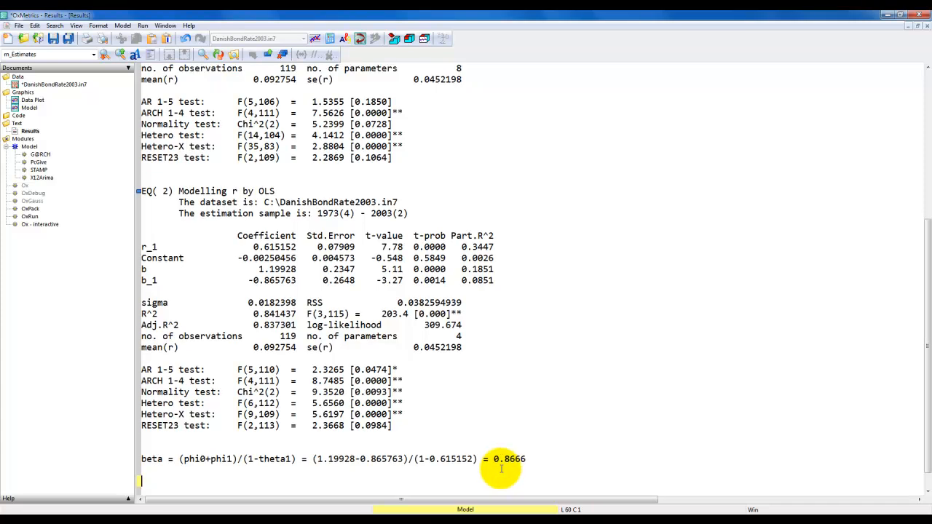
mouse_move(75, 230)
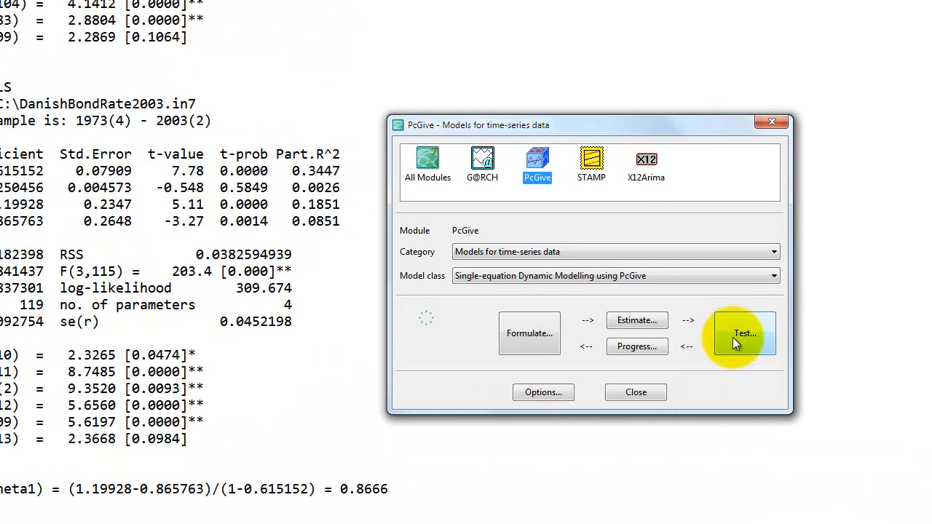
- Run the Dynamic Analysis static long-run solution, giving b coefficient 0.866611 and a Wald test
click(744, 332)
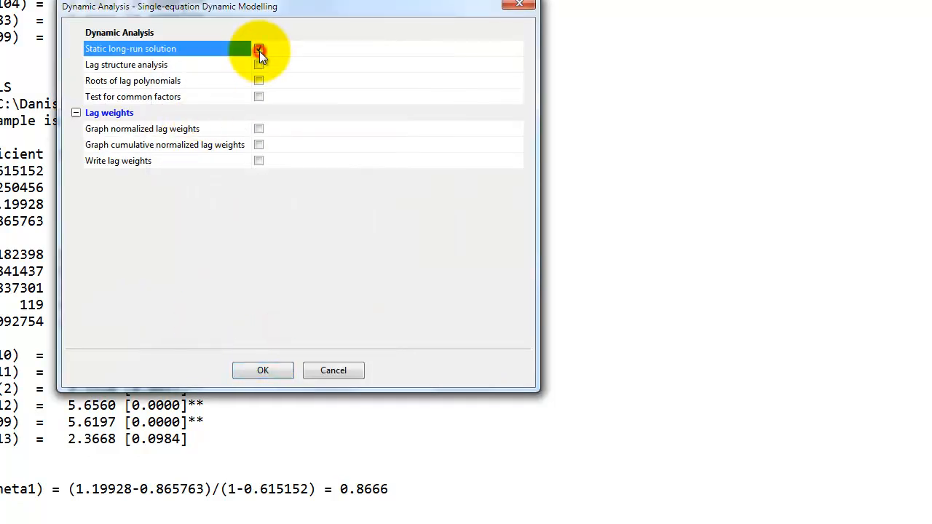
click(258, 48)
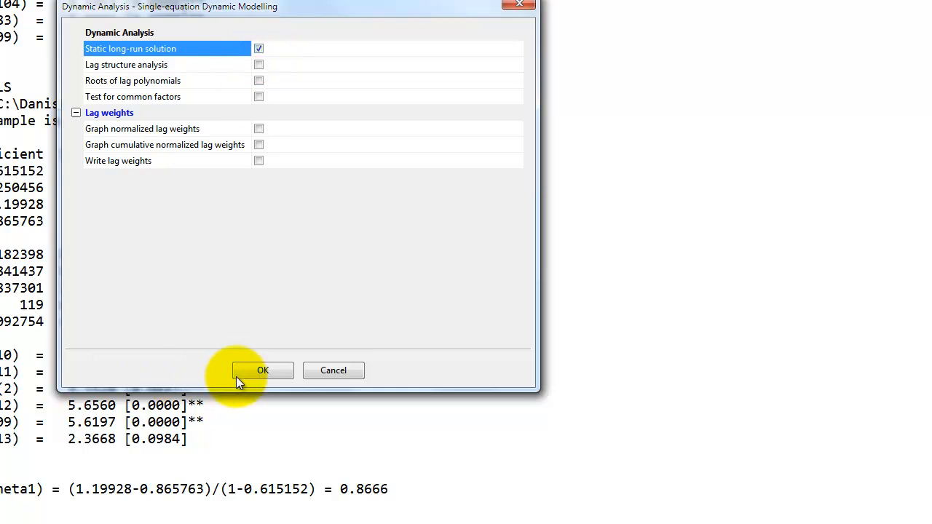
click(262, 370)
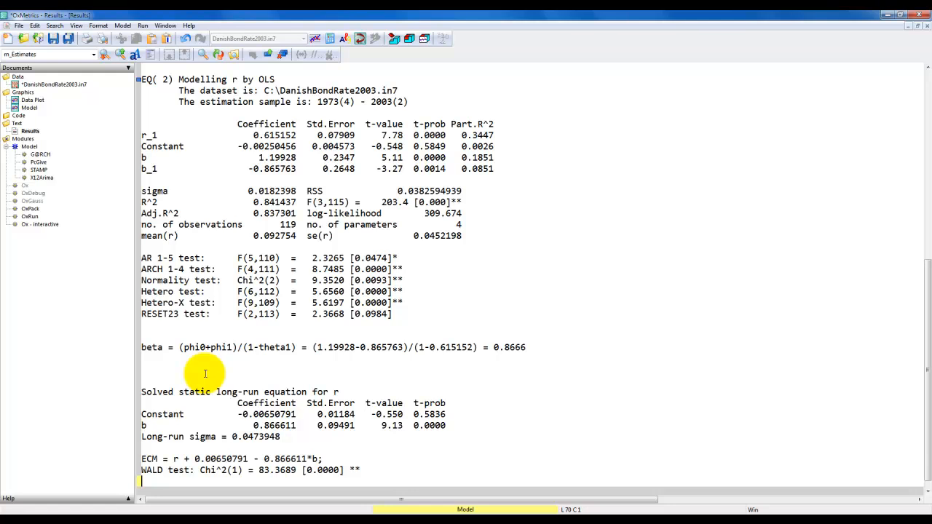
double_click(162, 414)
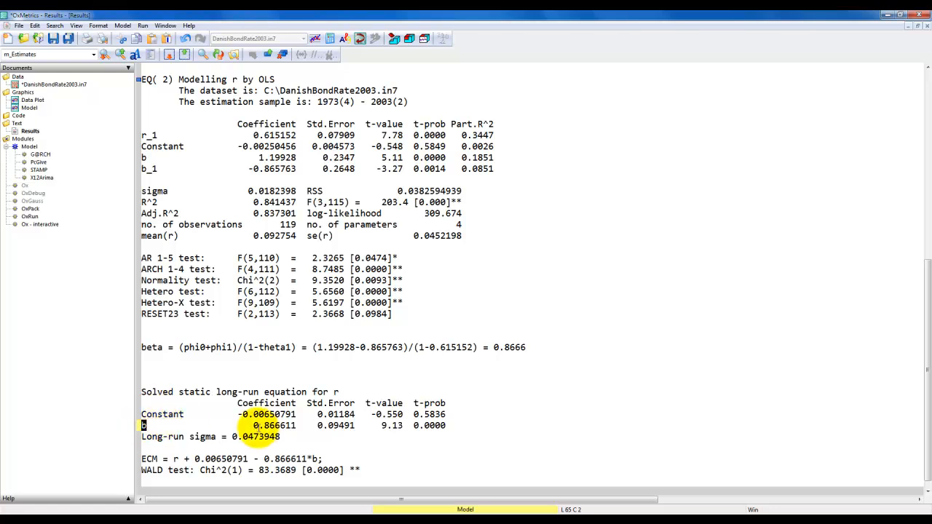
double_click(275, 425)
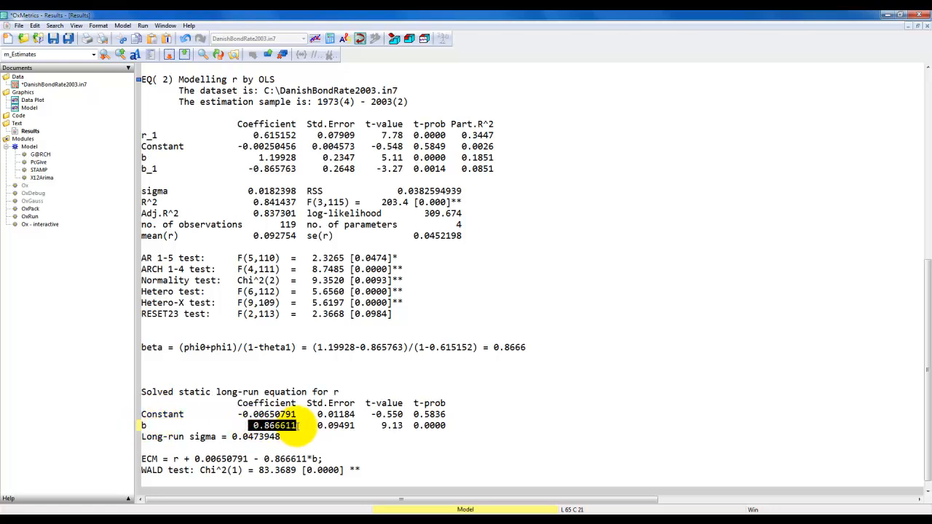
double_click(510, 347)
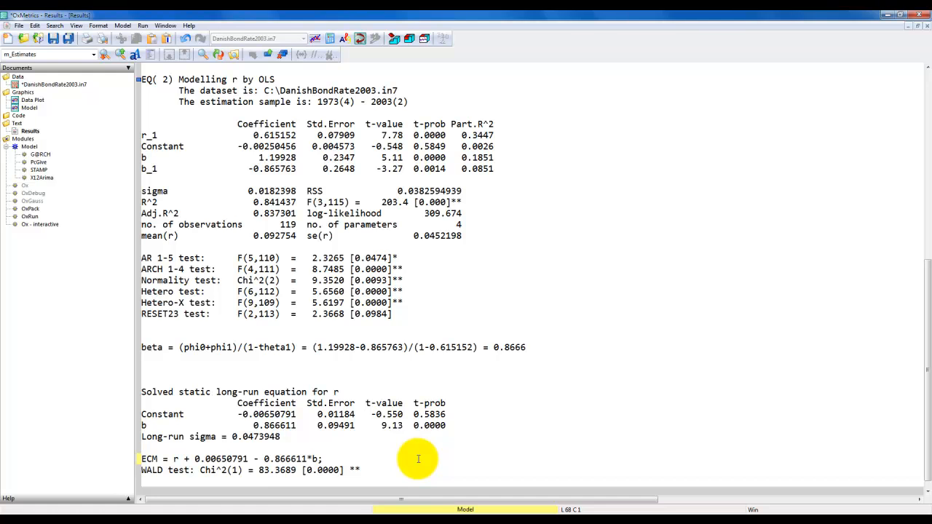
triple_click(232, 459)
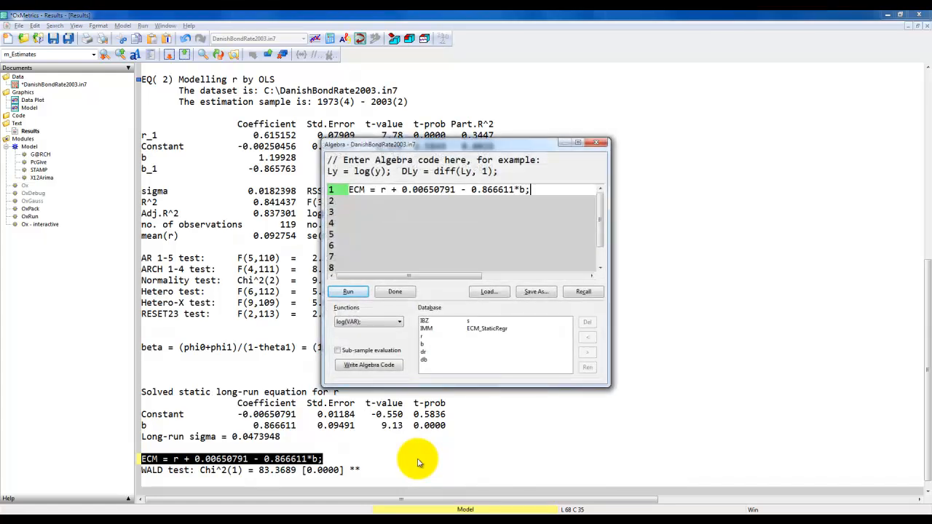
mouse_move(310, 289)
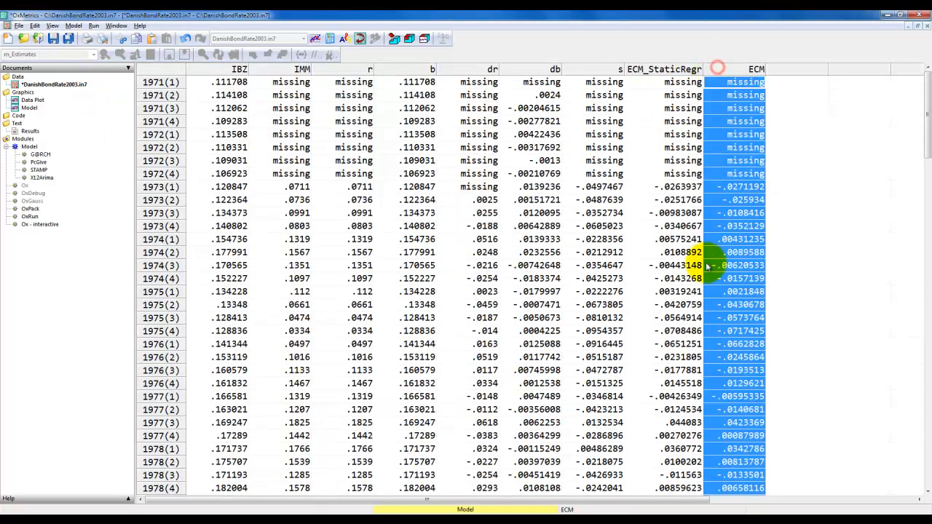
- Run the ECM equation in Algebra to add an ECM column to DanishBondRate2003
click(744, 186)
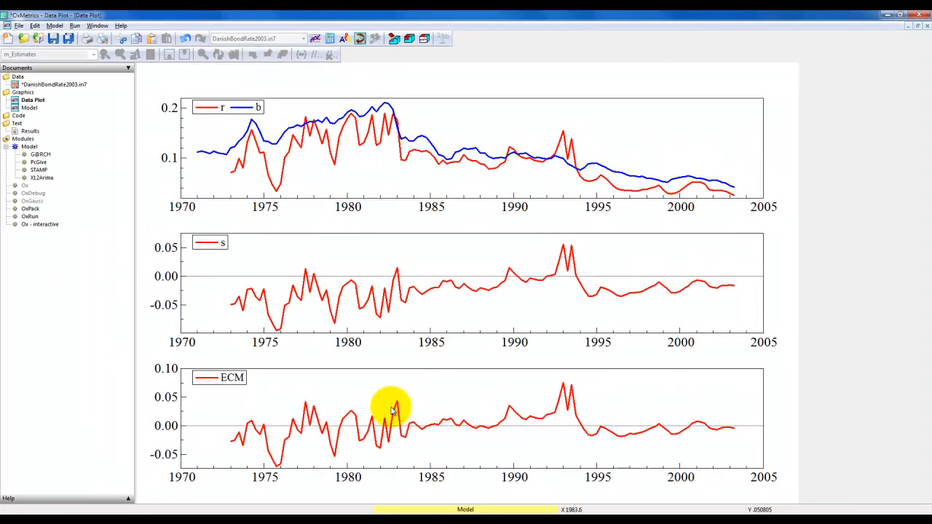
mouse_move(419, 426)
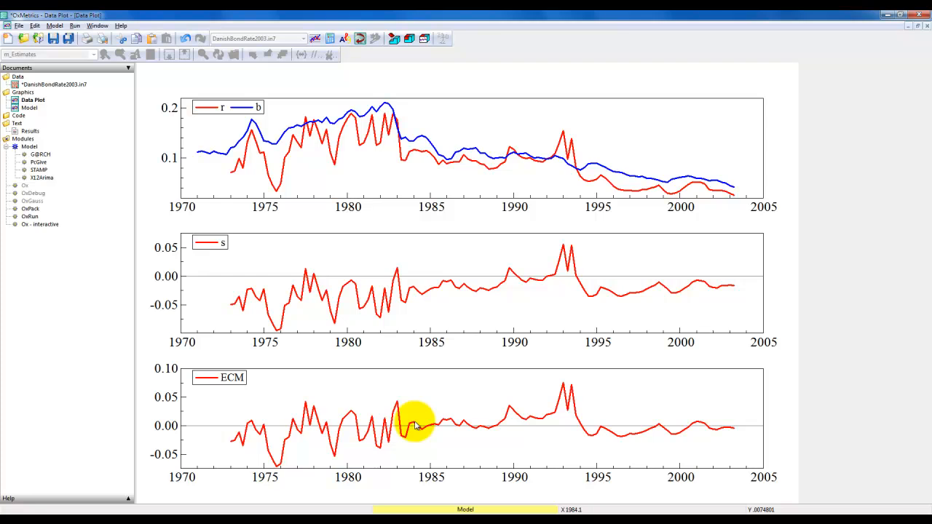
mouse_move(291, 291)
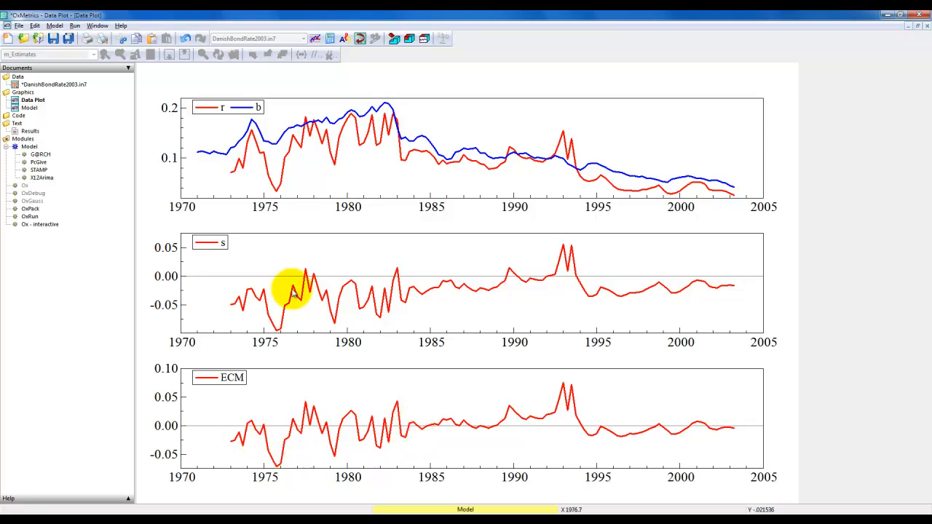
mouse_move(335, 284)
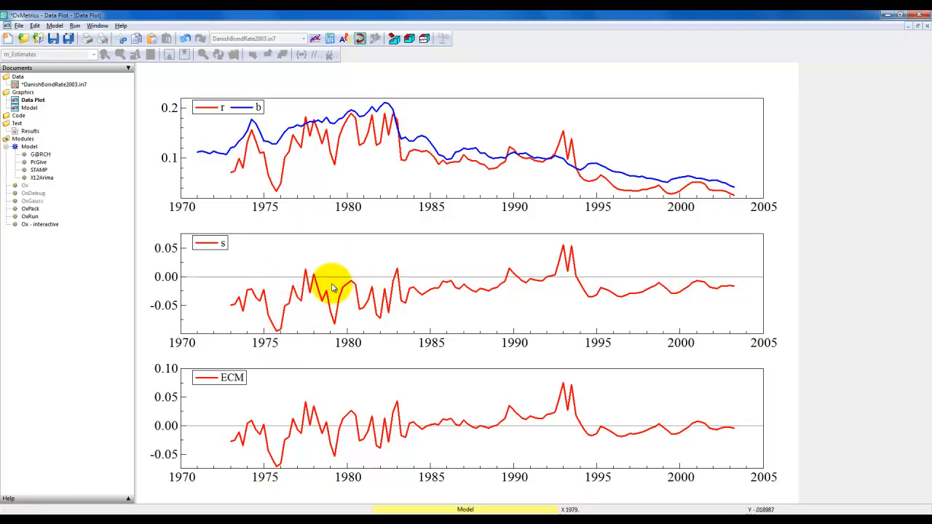
mouse_move(521, 291)
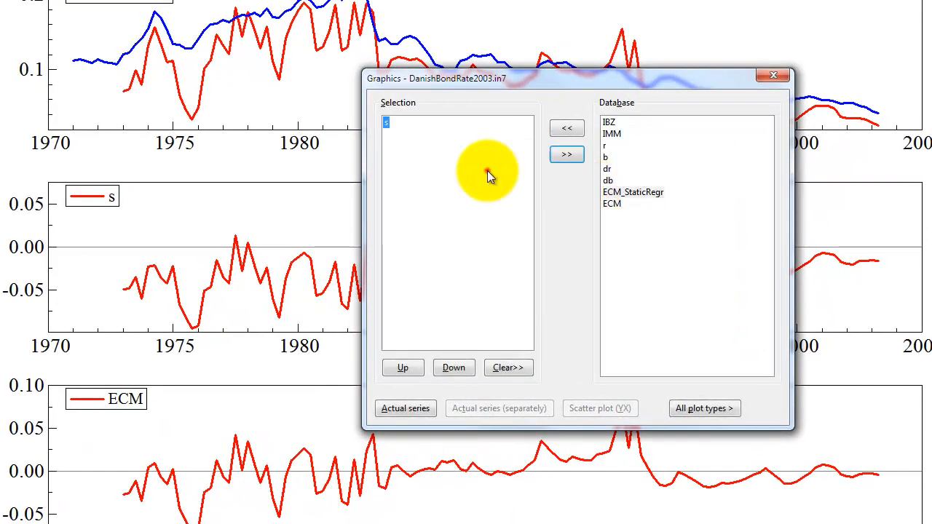
- Add ECM_StaticRegr and ECM to the selection with s and graph them as actual series
click(626, 192)
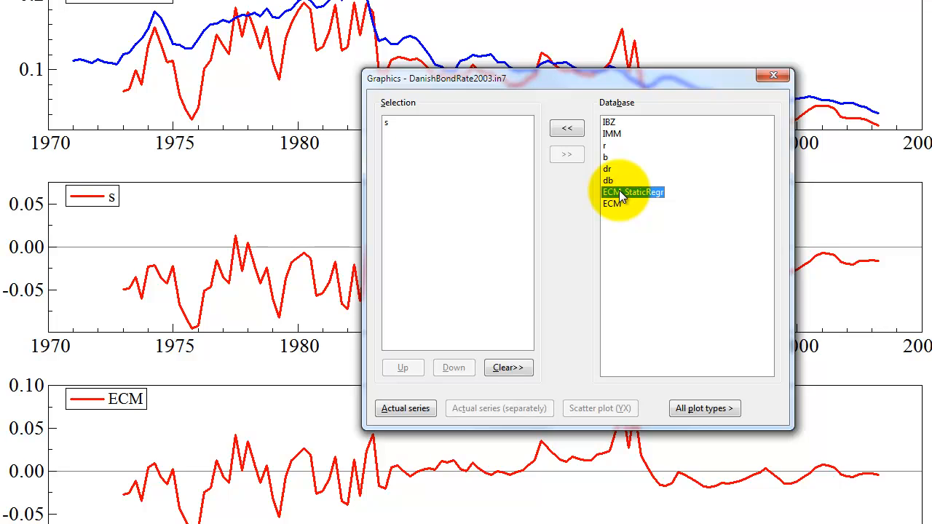
click(567, 154)
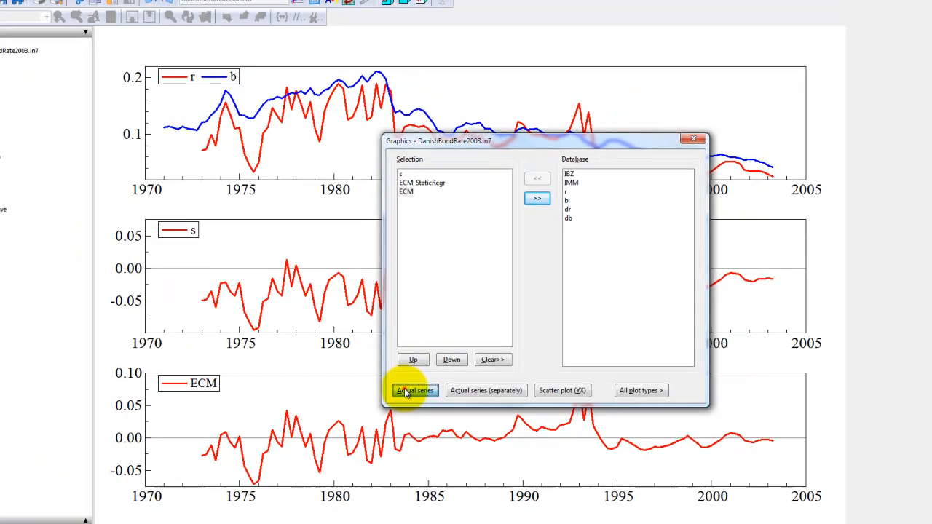
click(415, 390)
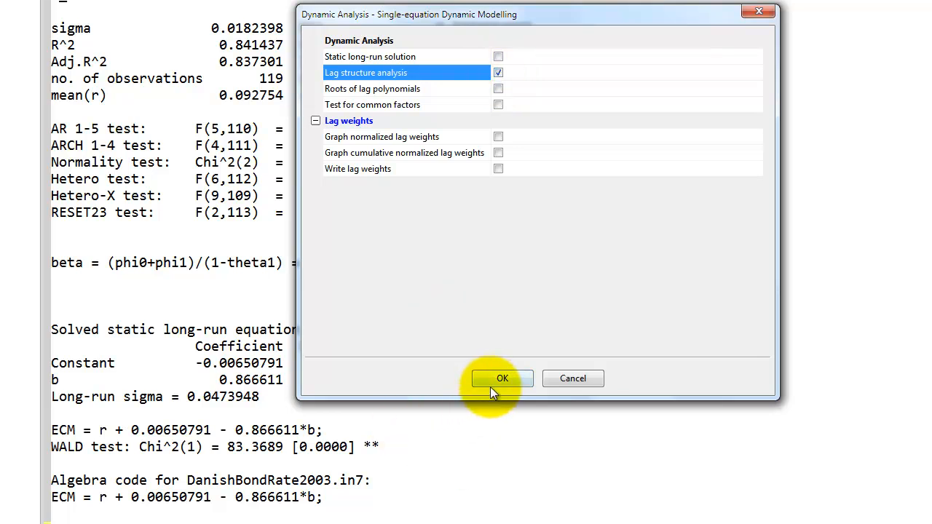
- Run Lag structure analysis and scroll through its per-variable significance and unit-root tests
click(502, 378)
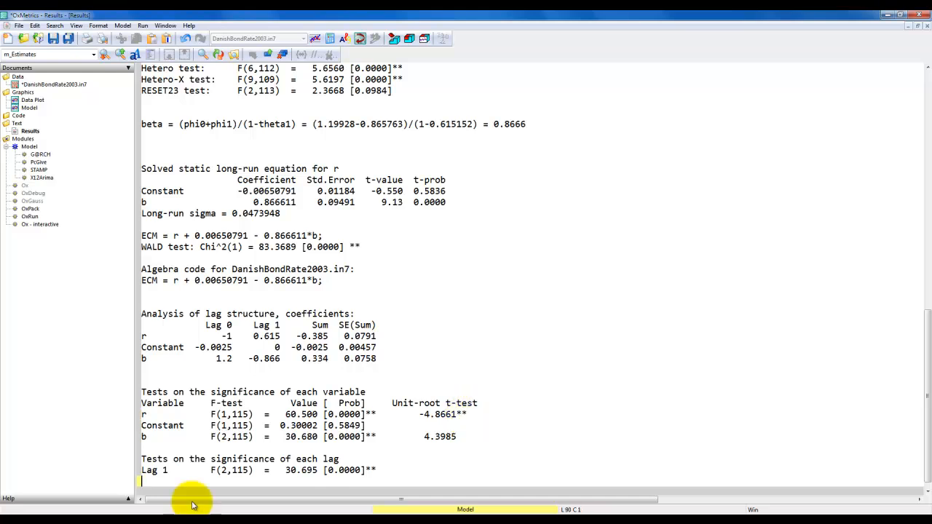
scroll(down, 3)
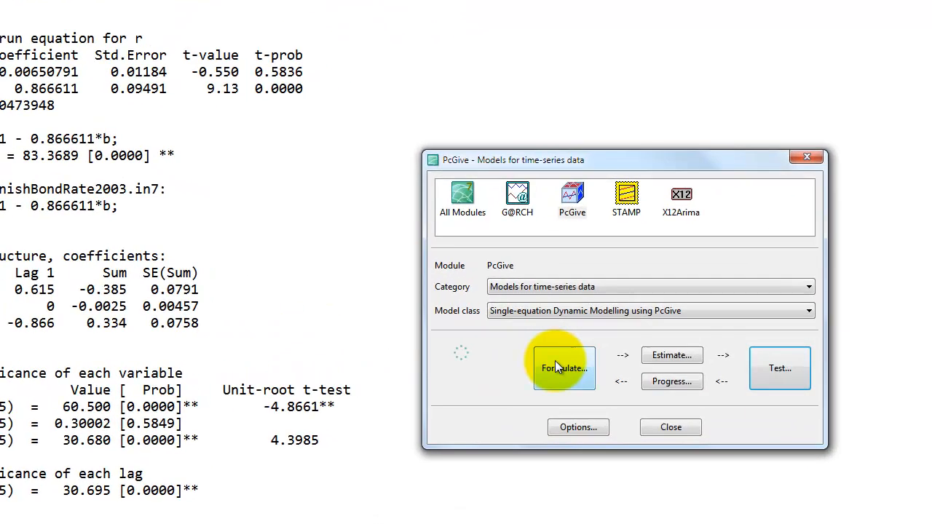
- Formulate dr on Constant, db, r_1 and b_1 using Lag 1 mode, and estimate by OLS
click(565, 368)
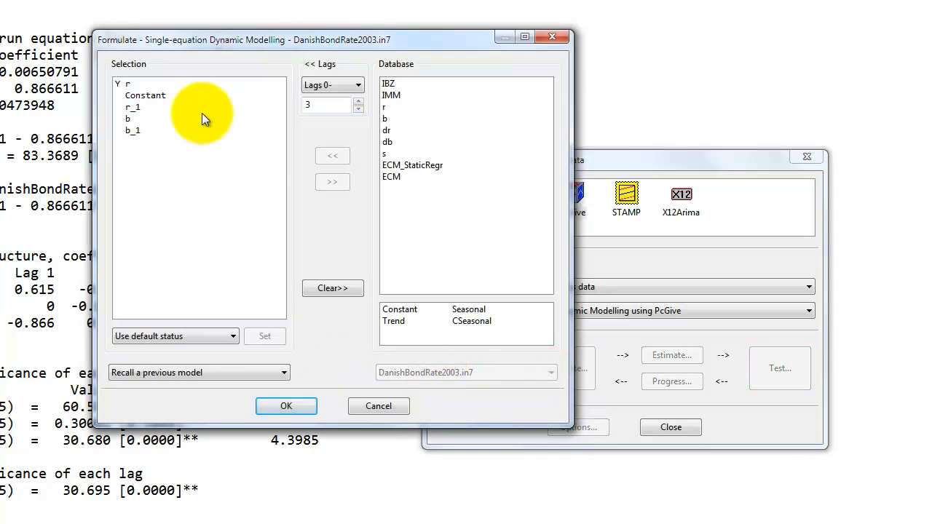
click(333, 288)
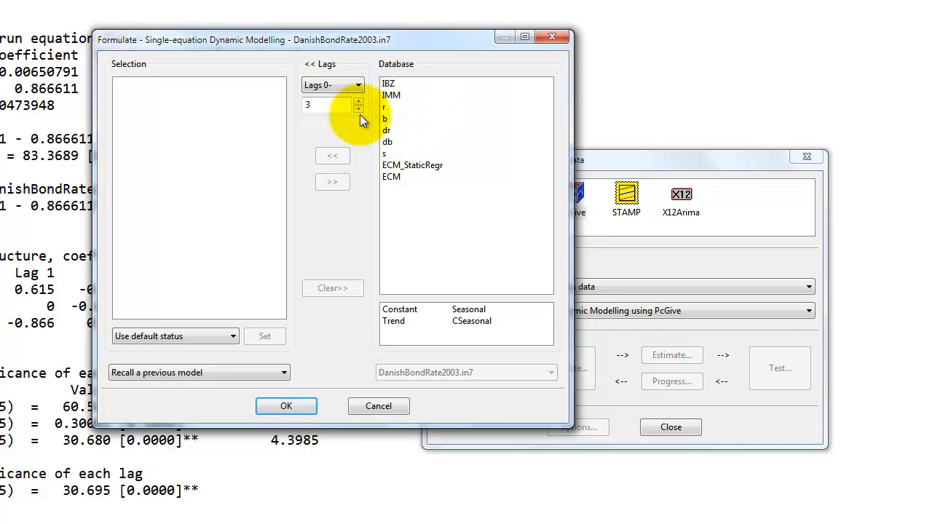
click(358, 109)
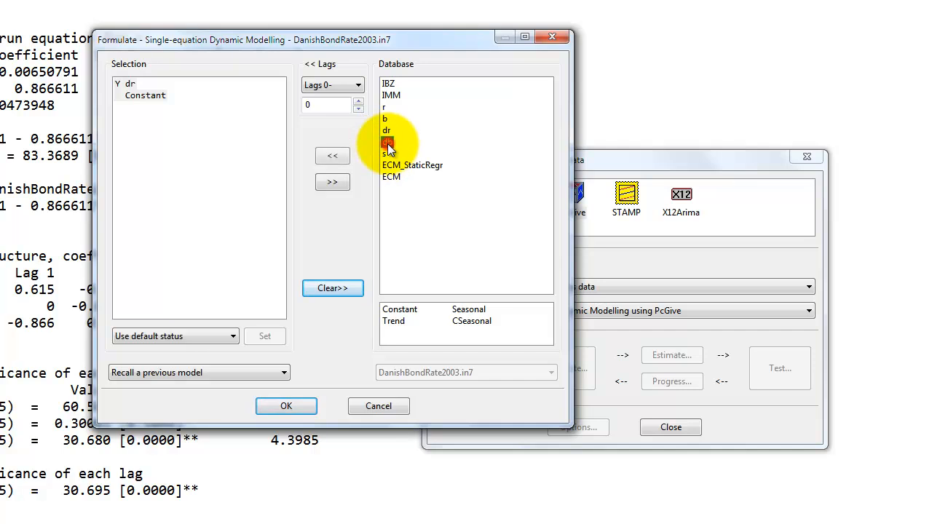
double_click(388, 142)
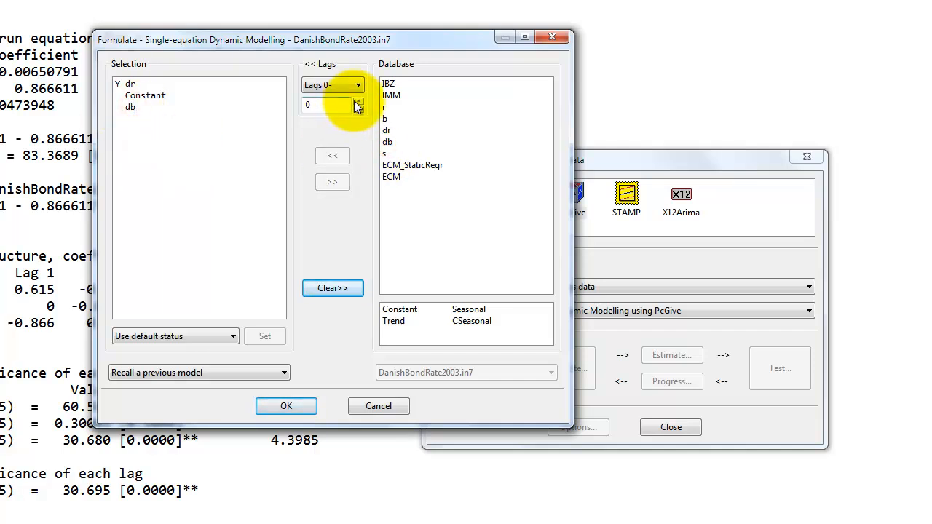
click(357, 85)
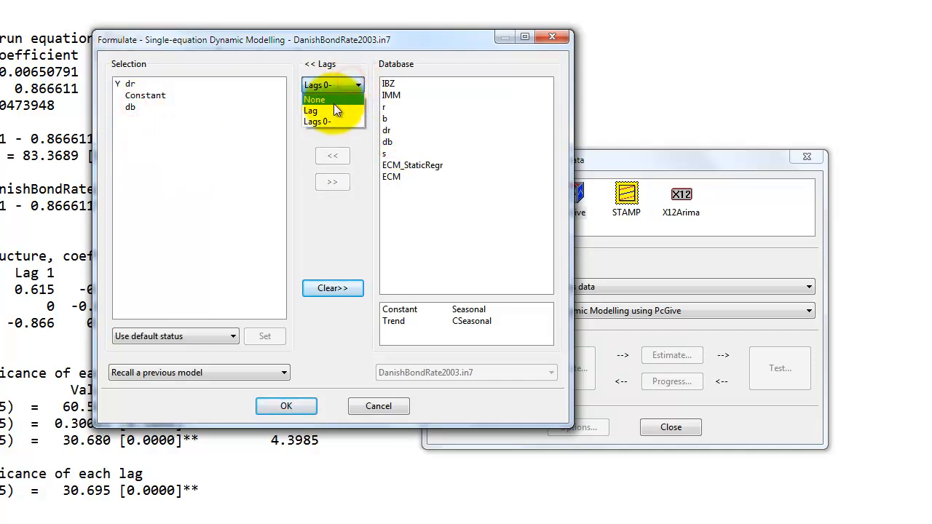
click(311, 110)
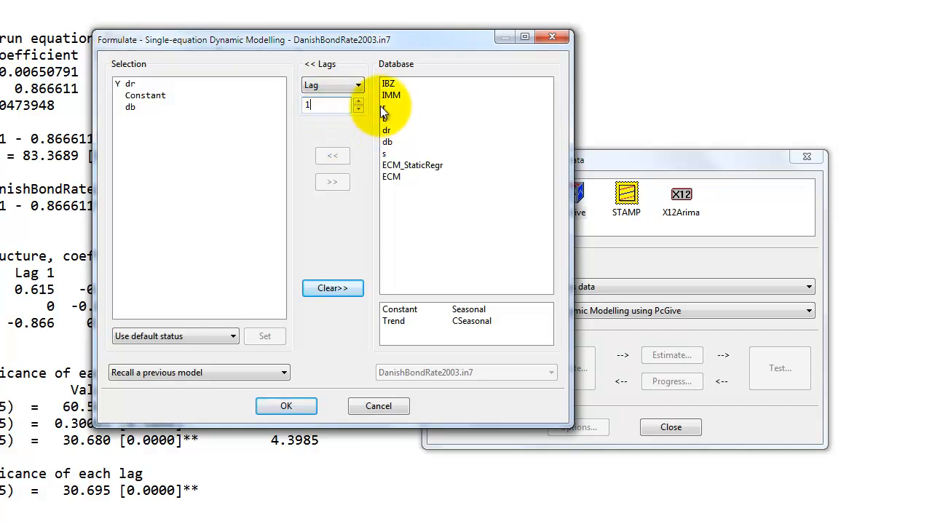
double_click(384, 118)
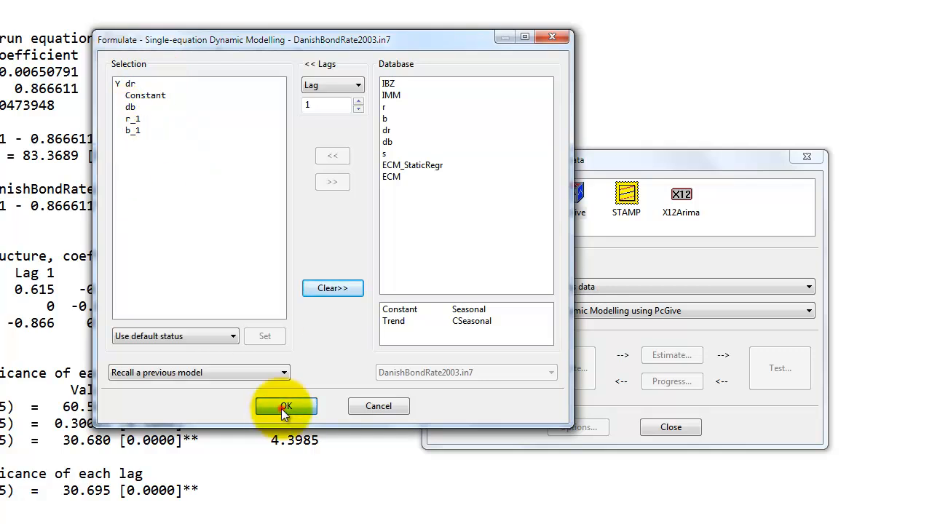
click(285, 406)
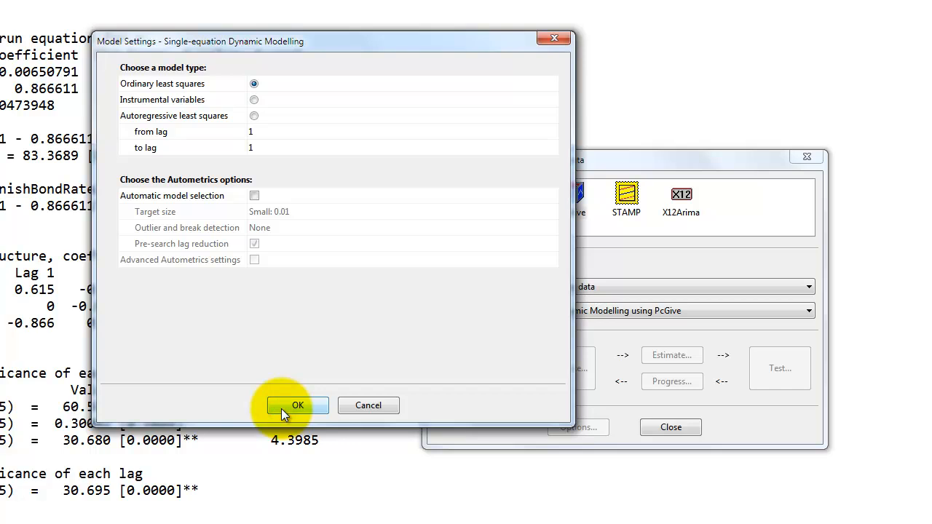
click(297, 405)
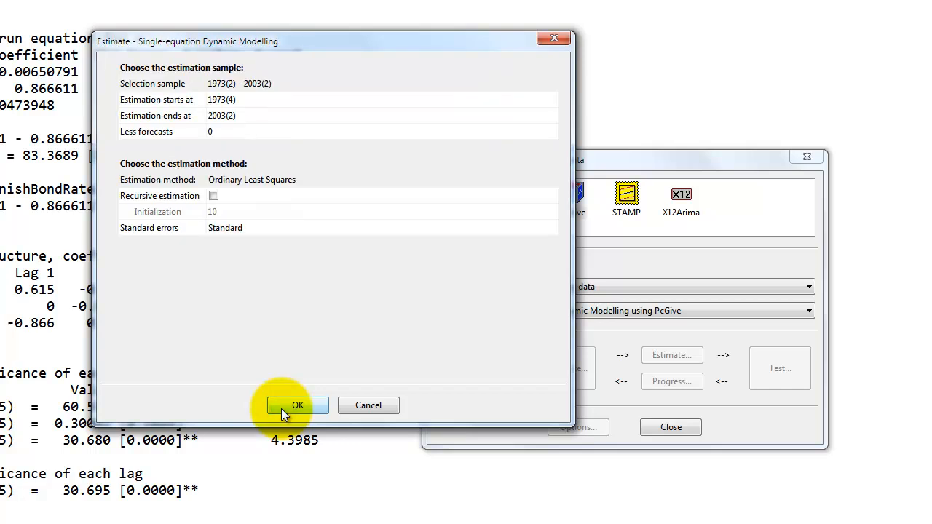
click(297, 405)
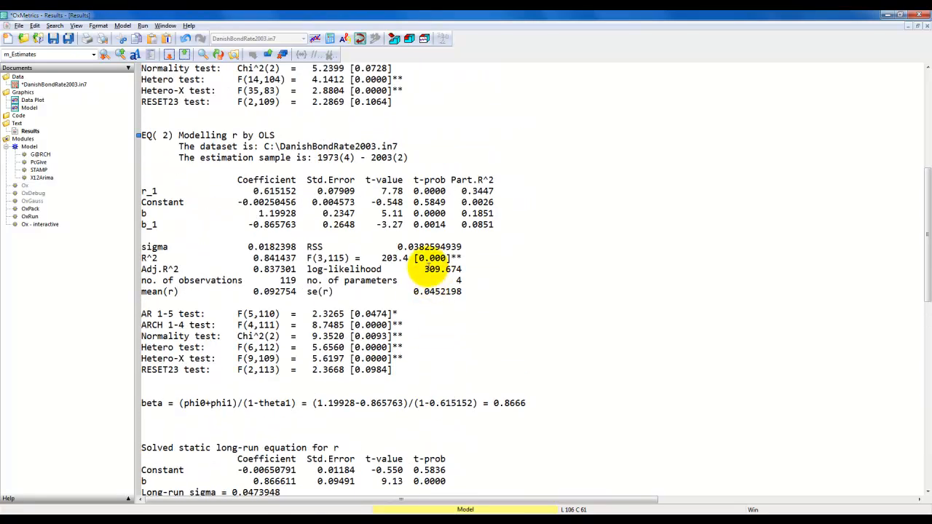
- Place the cursor below the EQ(3) diagnostics to start the 'PcGive test for no-cointegration:' heading
double_click(444, 270)
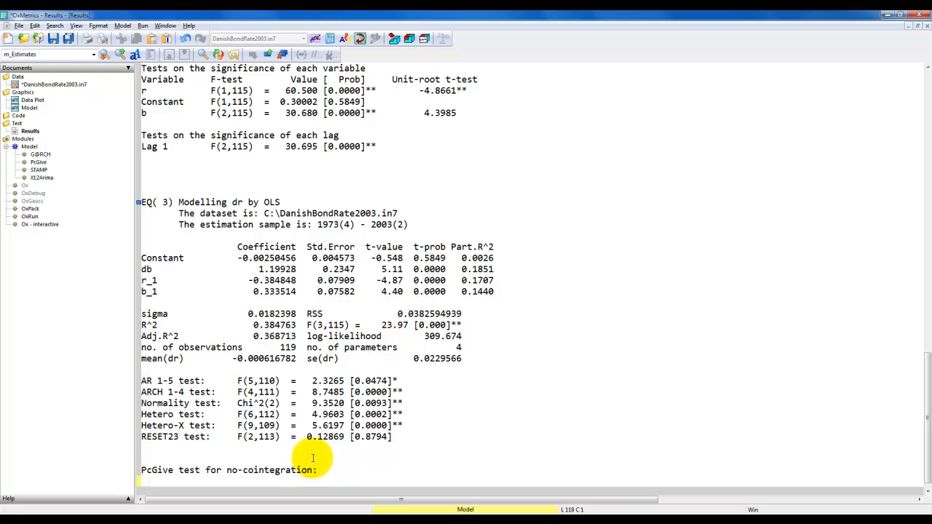
- Write the t(gamma1=0) = -4.87 unit-root statistic line for r_1
text(t(g)
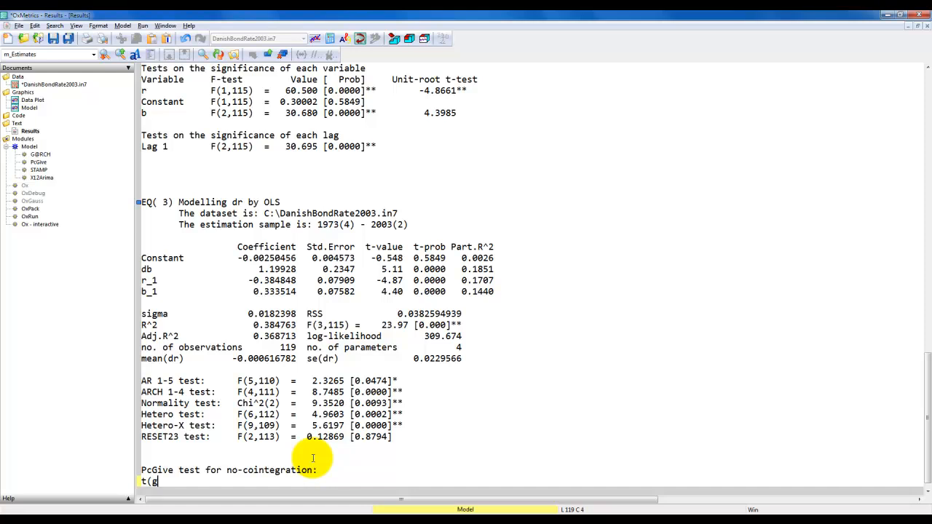
text(amma1=)
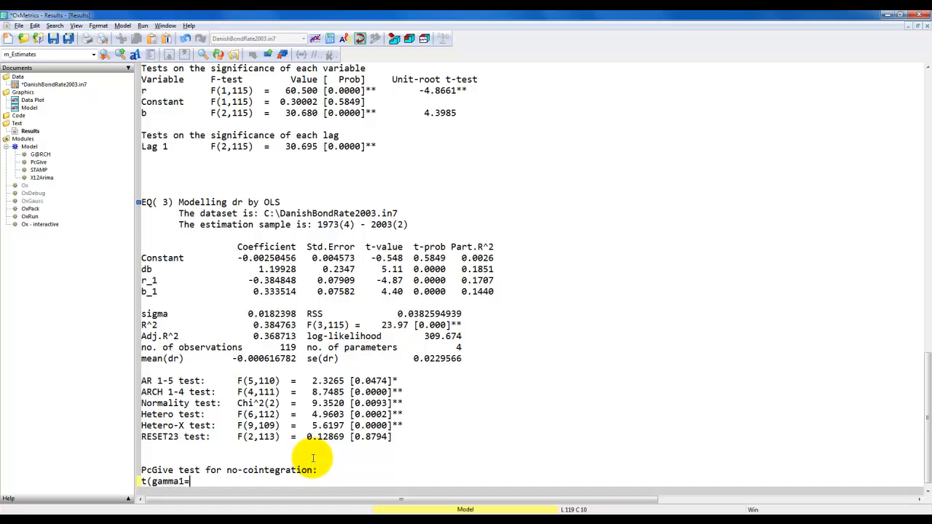
text(0) =)
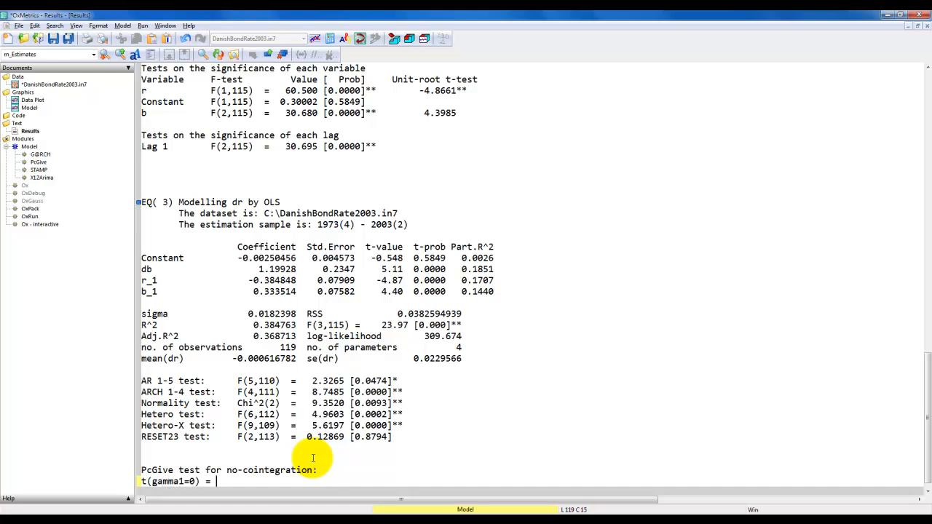
double_click(148, 281)
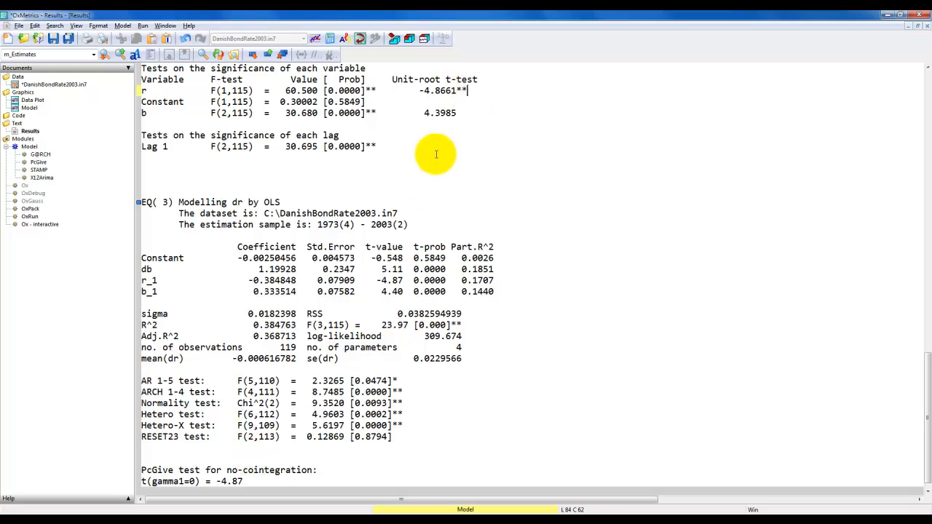
mouse_move(254, 477)
text(5% critical)
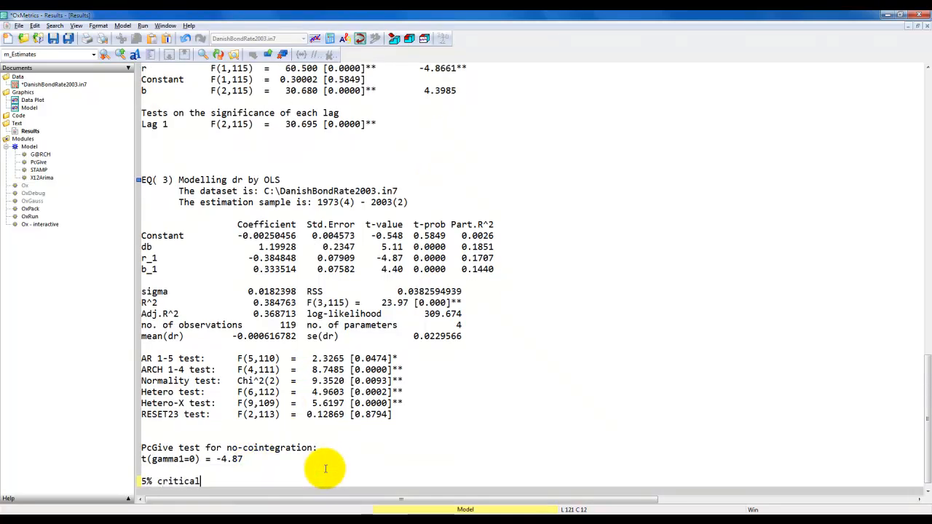
- Add the 5% PcGive critical value -3.21 and '---> Reject the null of no cointegration!'
text(value for the PcGive test for no-cointegration)
text(with 2 variables in the model =)
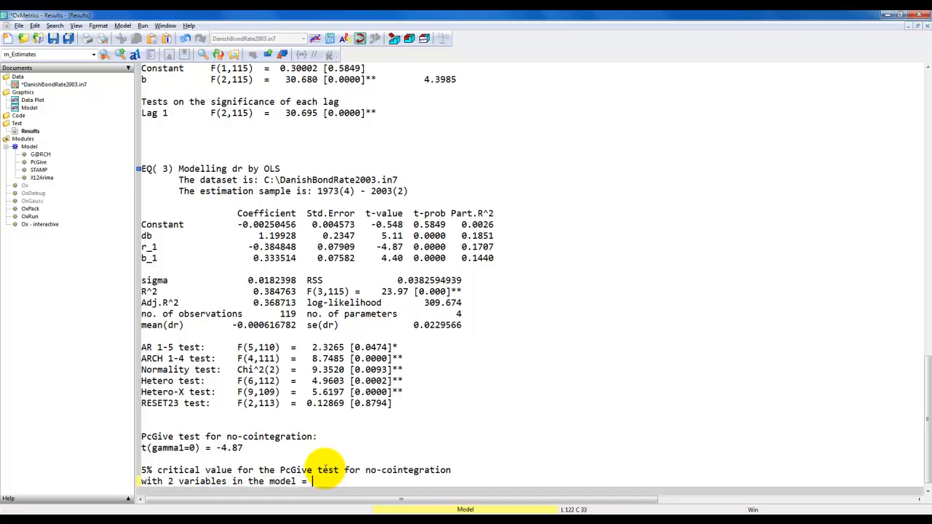
text(-3.21)
text(--->)
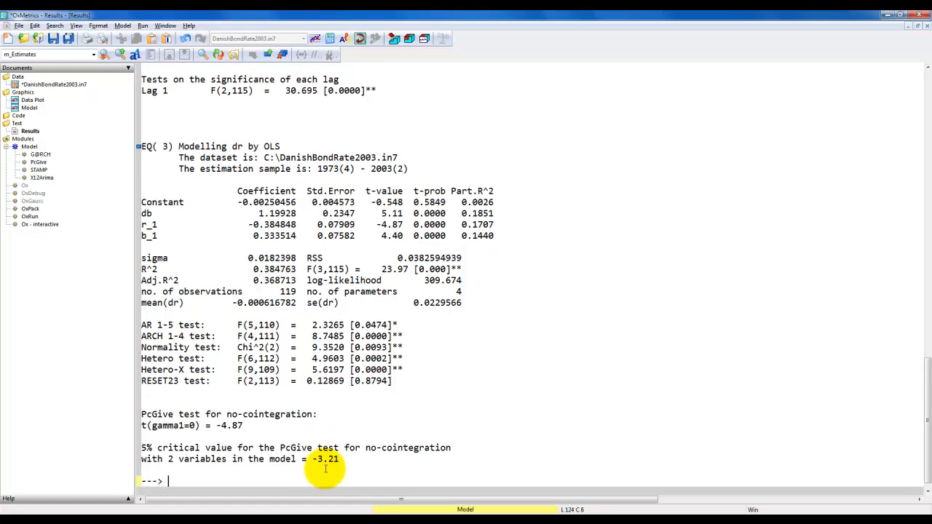
text(Reject the n)
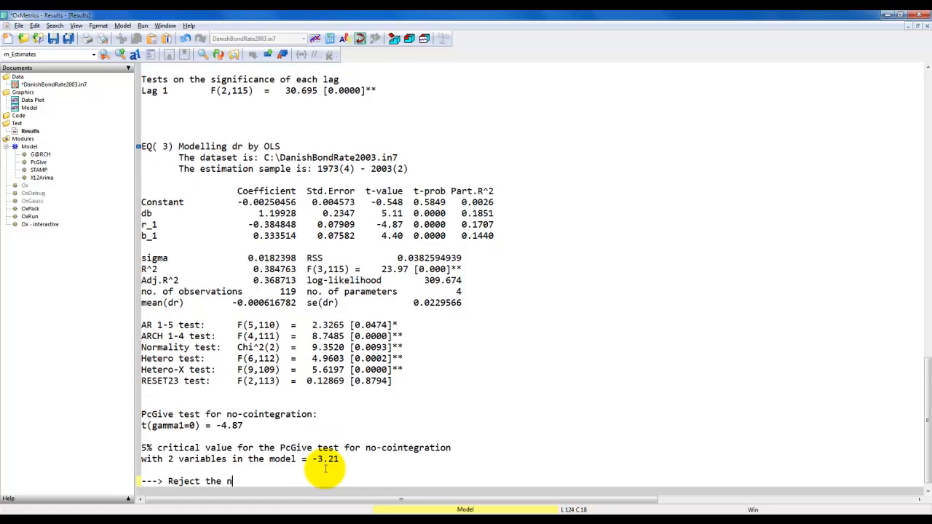
text(ull of no cointegration!)
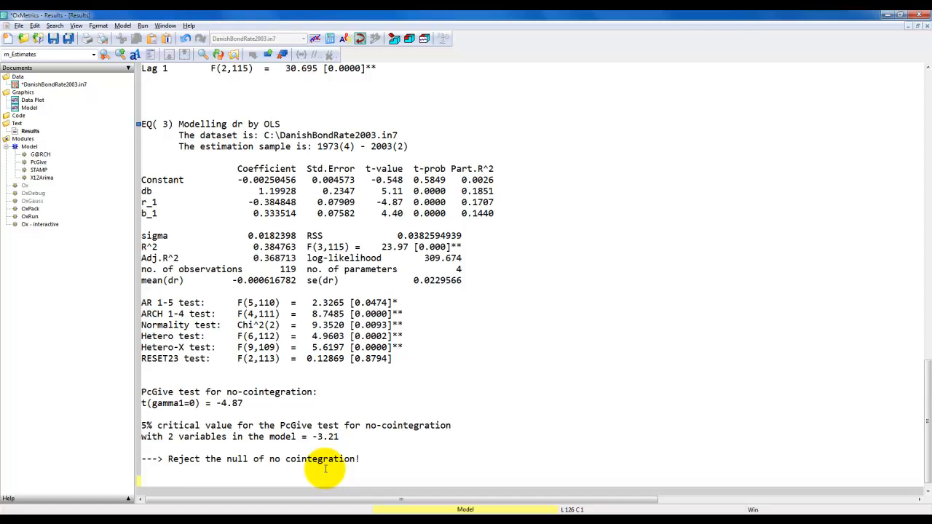
mouse_move(306, 204)
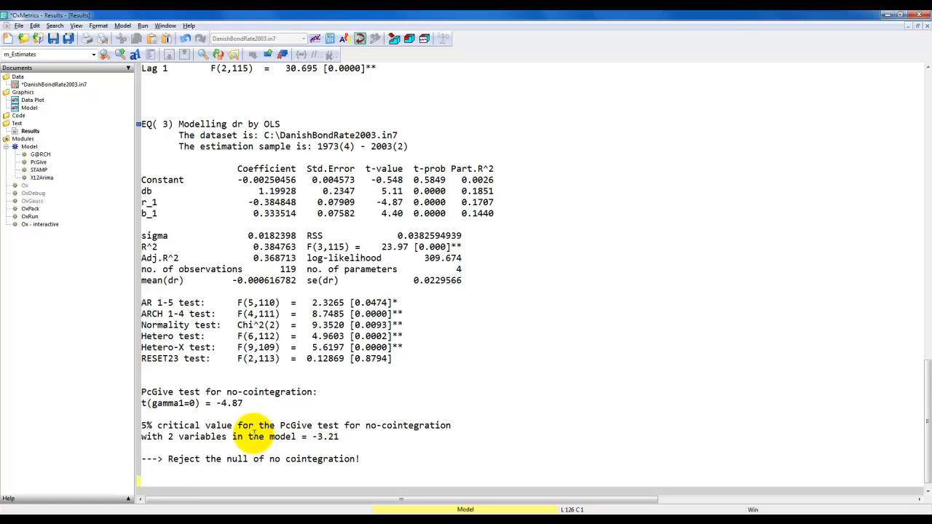
- Write beta = -gamma2/gamma1 = -0.333514/(-0.384848) = 0.8666 below the conclusion
text(beta = -)
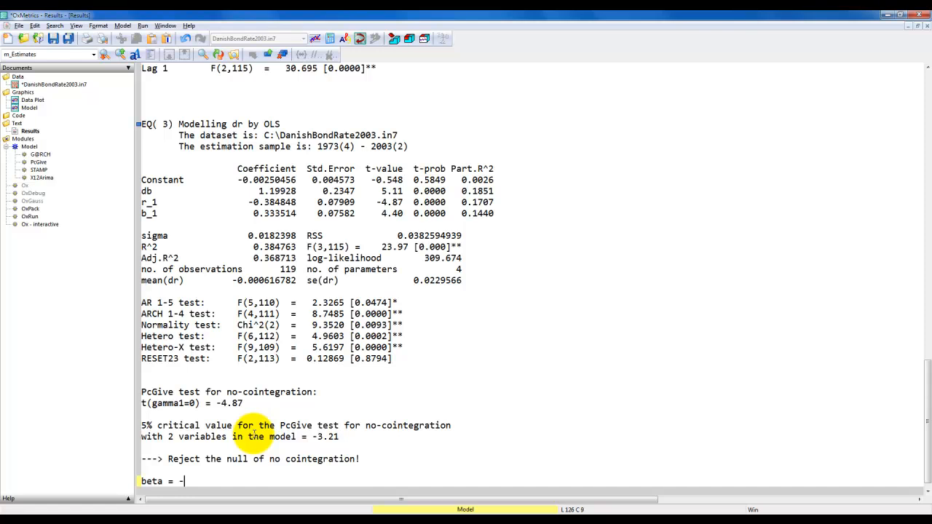
text(gamma2)
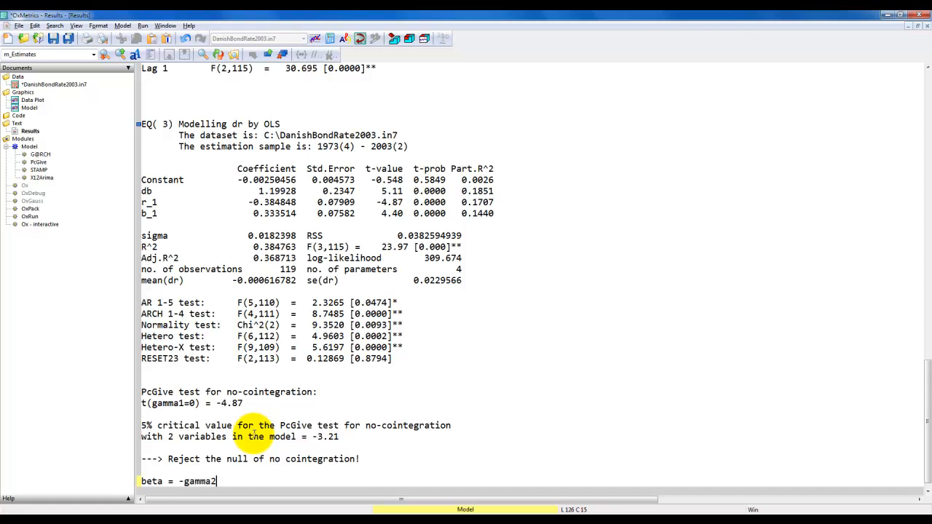
text(/gamma1 =)
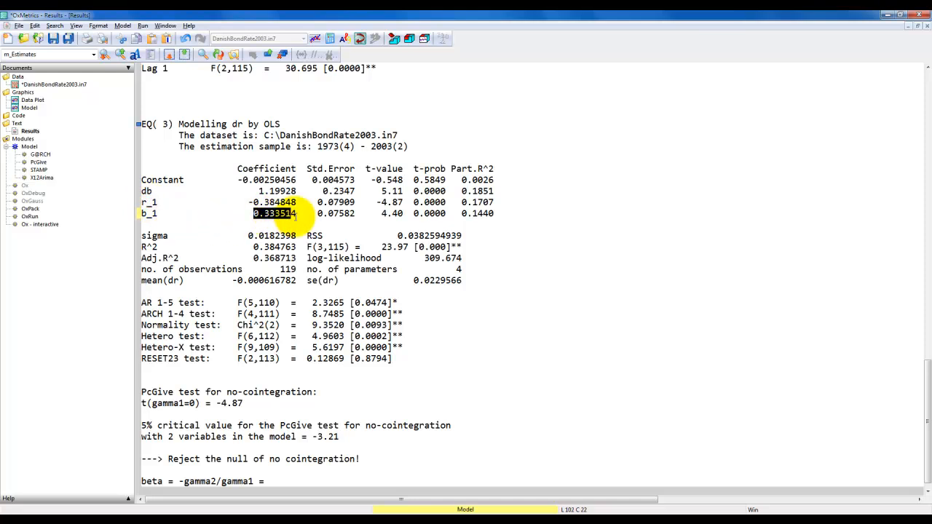
text(-0.333514/(-0.384848) = 0.8)
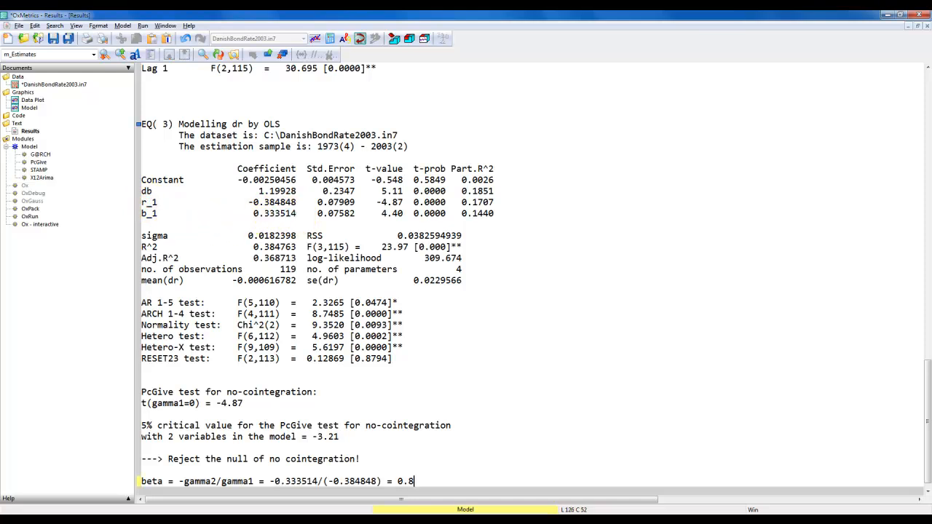
text(666)
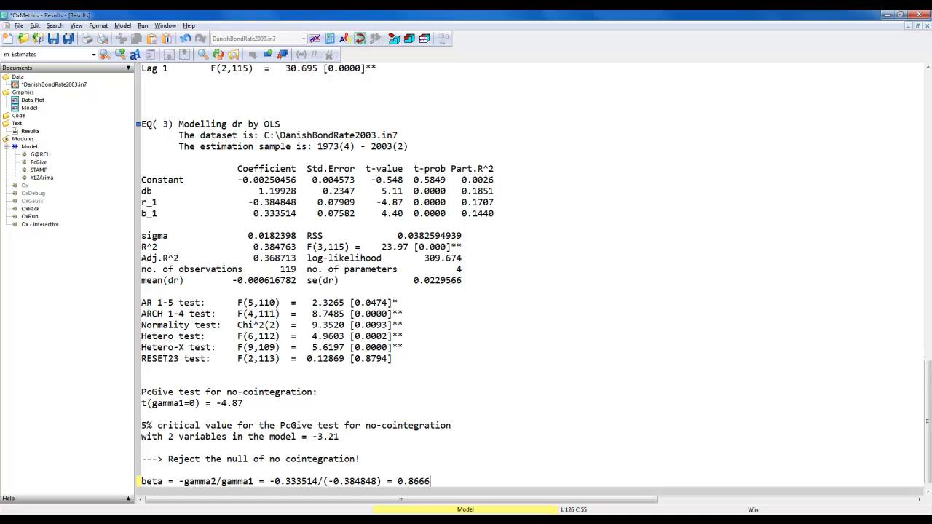